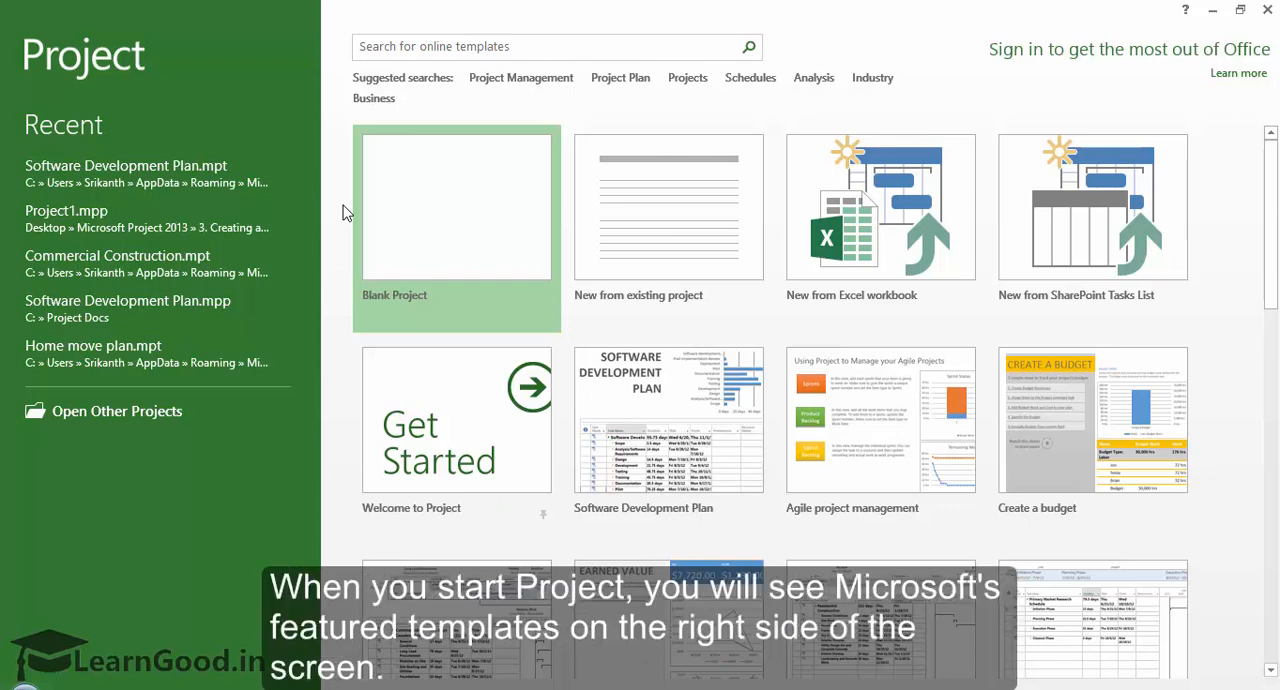
pyautogui.moveTo(724, 250)
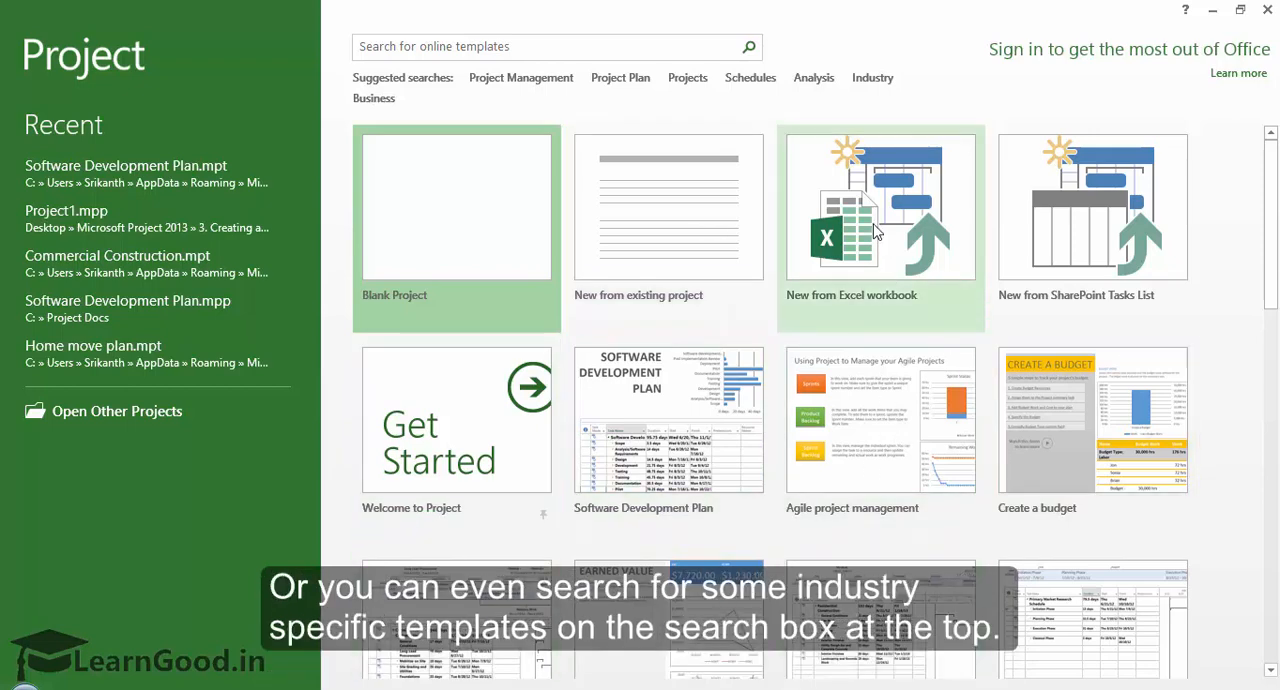
pyautogui.moveTo(464, 54)
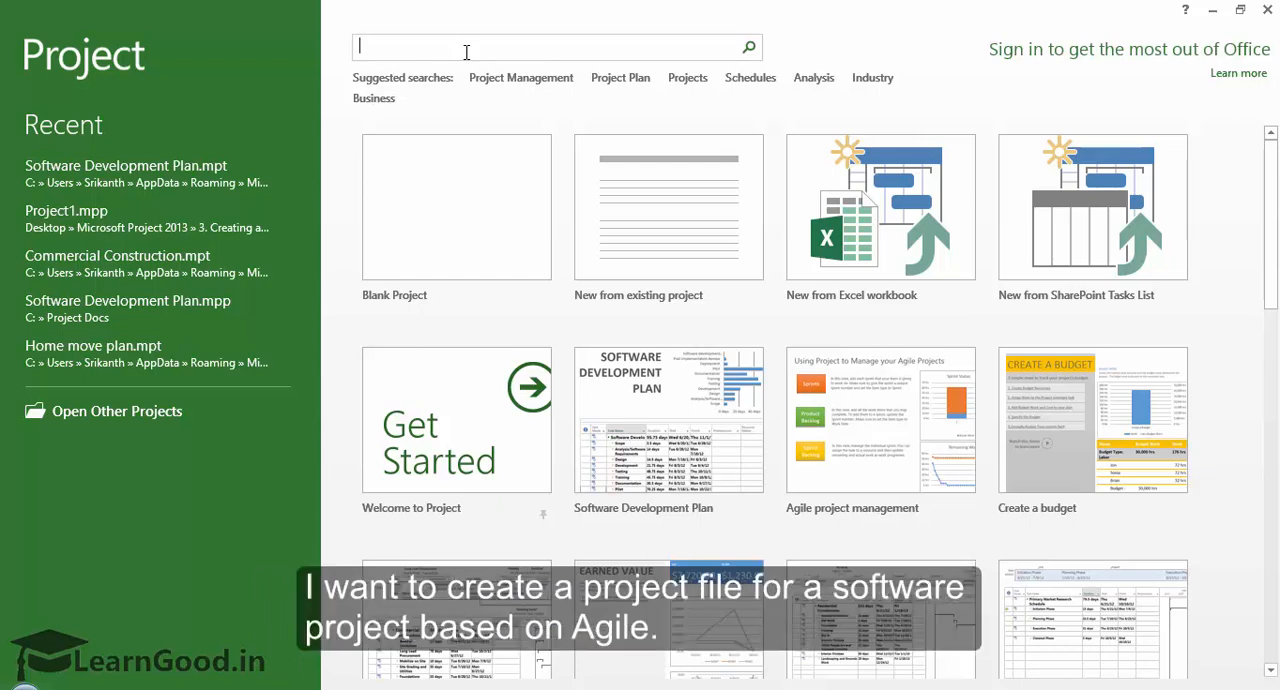
# - Search the online templates for 'Agile', returning the Agile project management template
pyautogui.write('A')
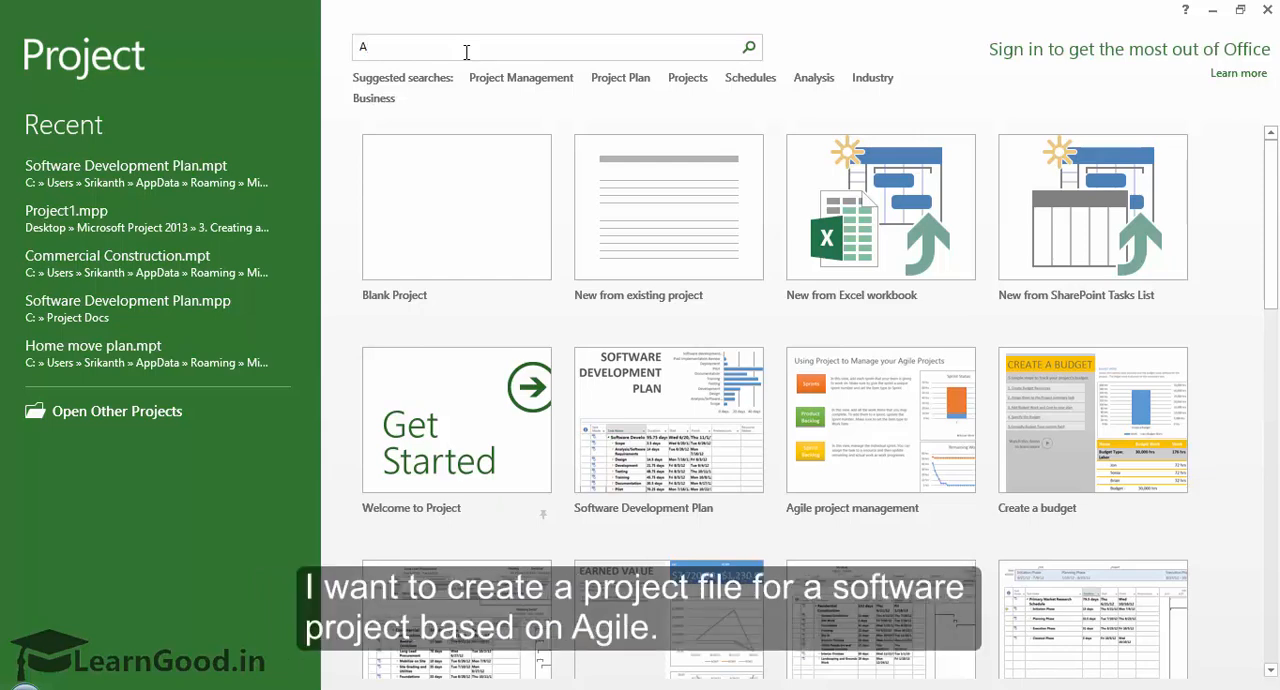
pyautogui.write('gile')
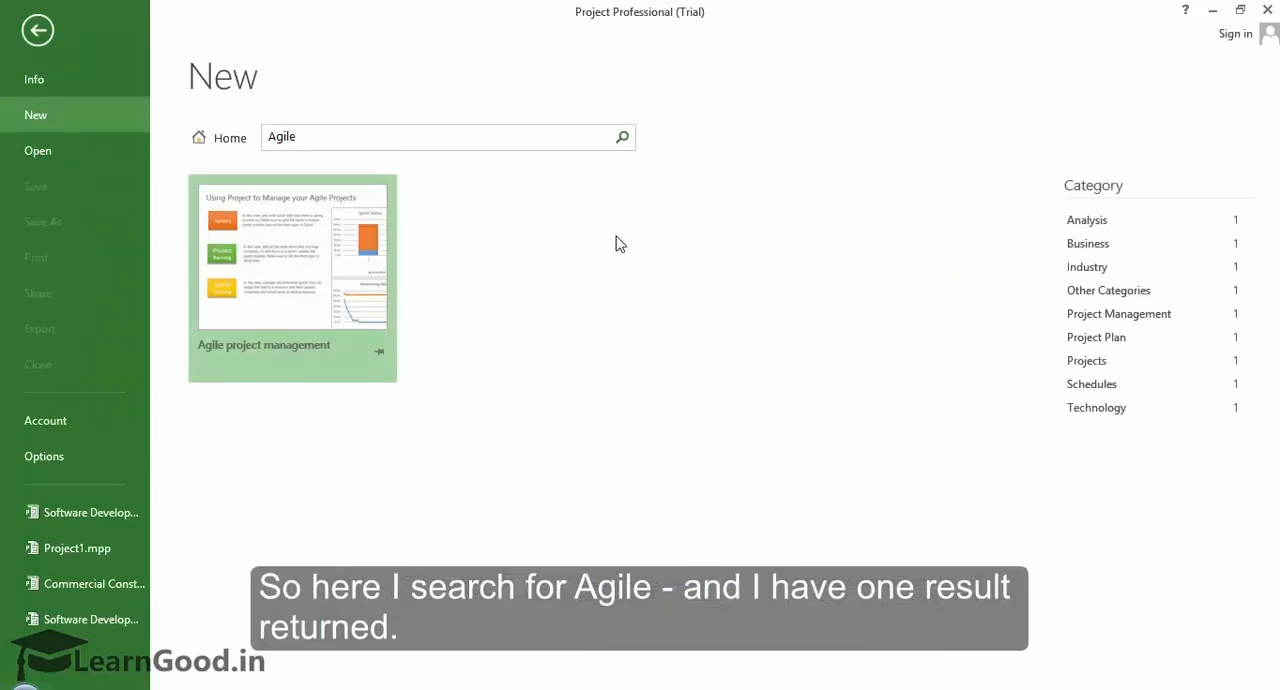
pyautogui.moveTo(528, 254)
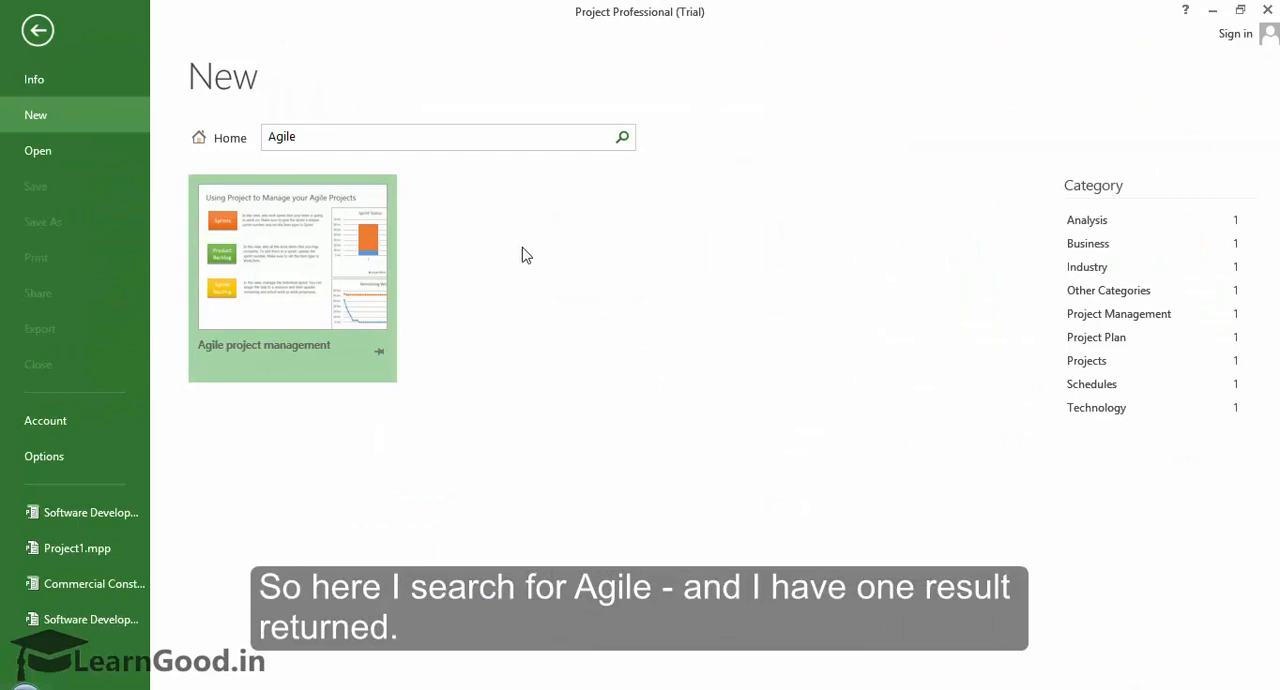
pyautogui.moveTo(344, 264)
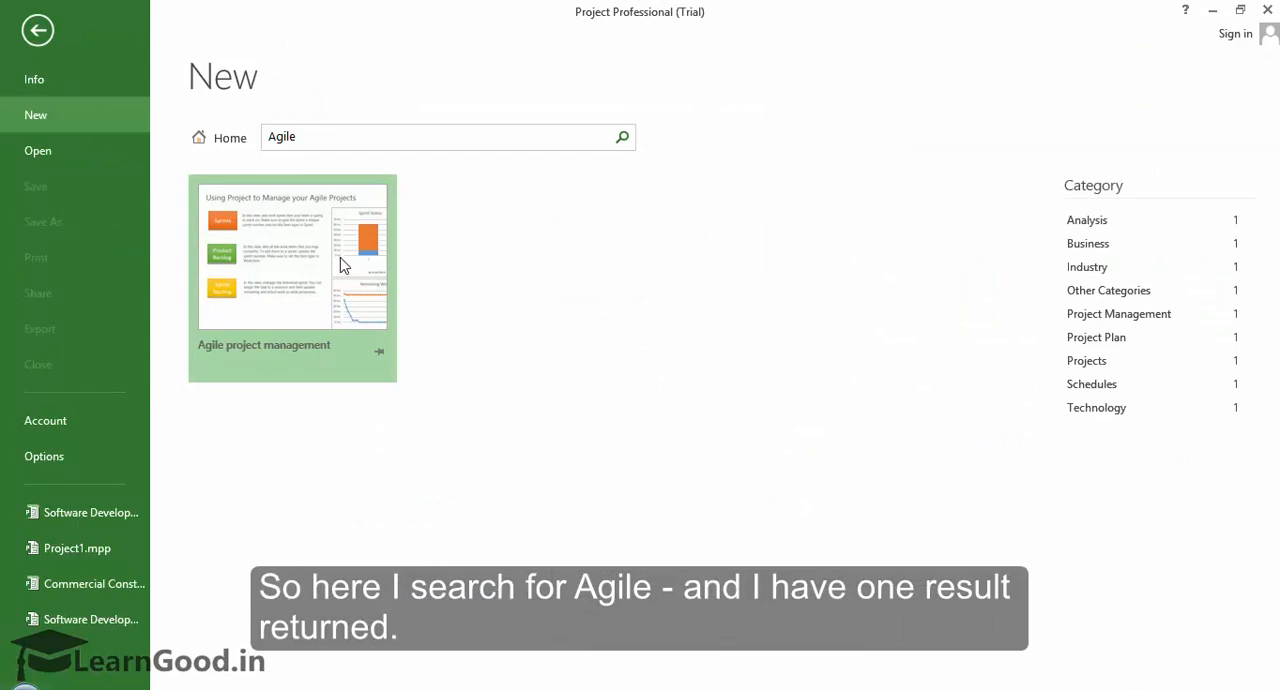
# - Preview the Agile project management template and set its start date to 2/25/2015
pyautogui.click(292, 254)
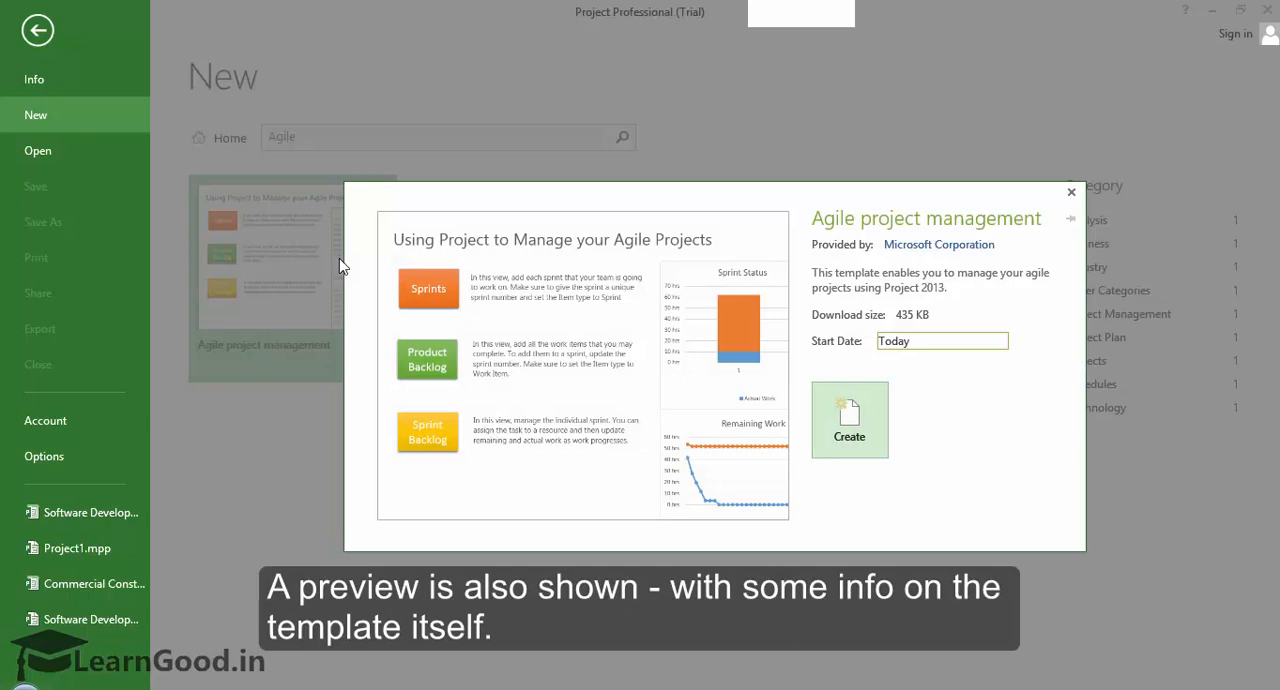
pyautogui.moveTo(510, 332)
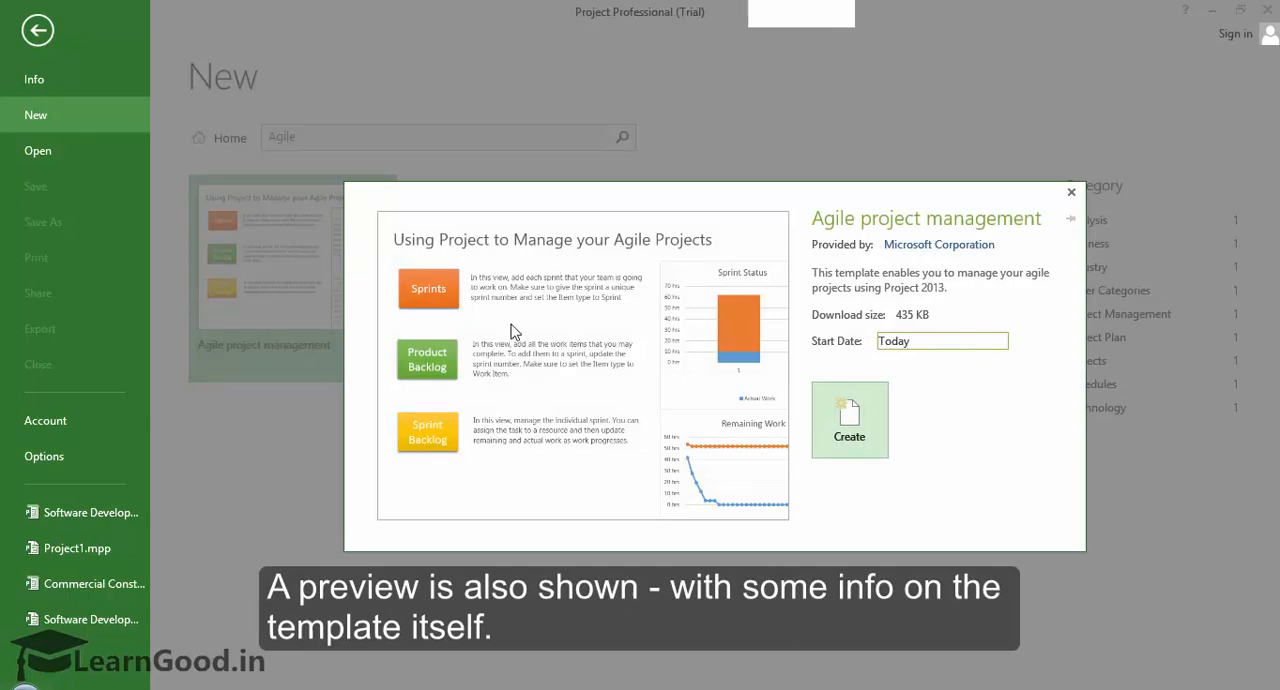
pyautogui.moveTo(662, 360)
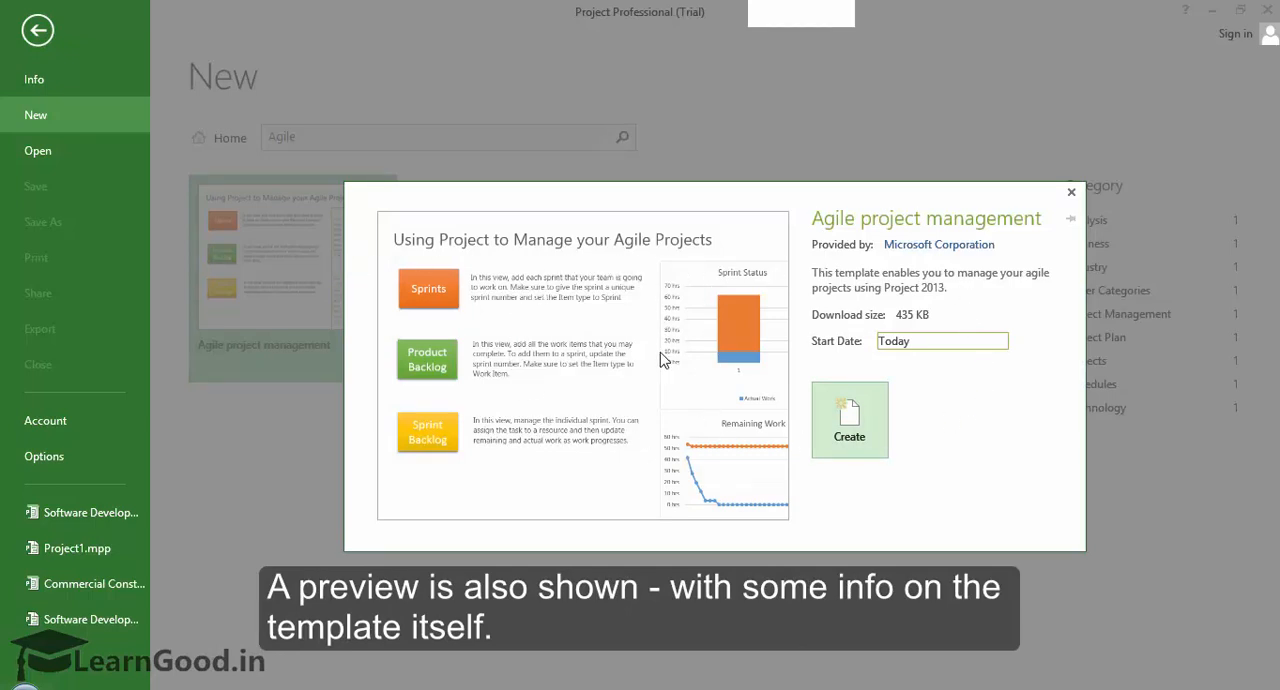
pyautogui.click(940, 340)
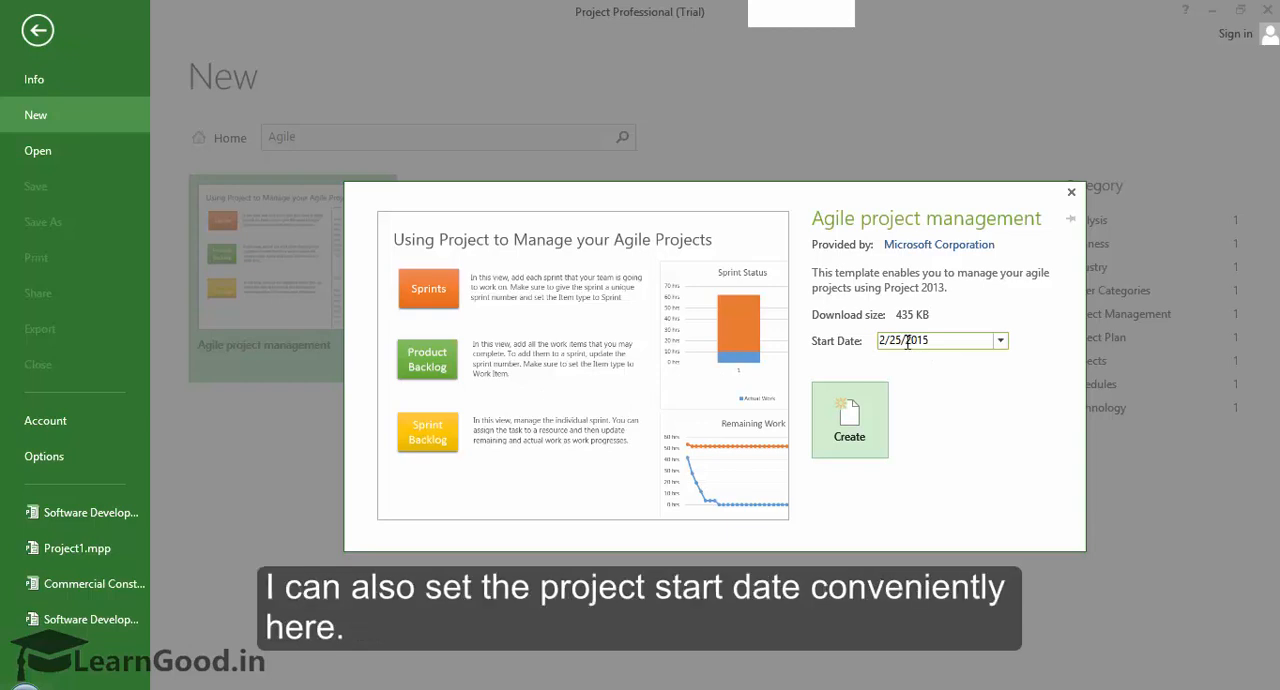
pyautogui.click(1000, 340)
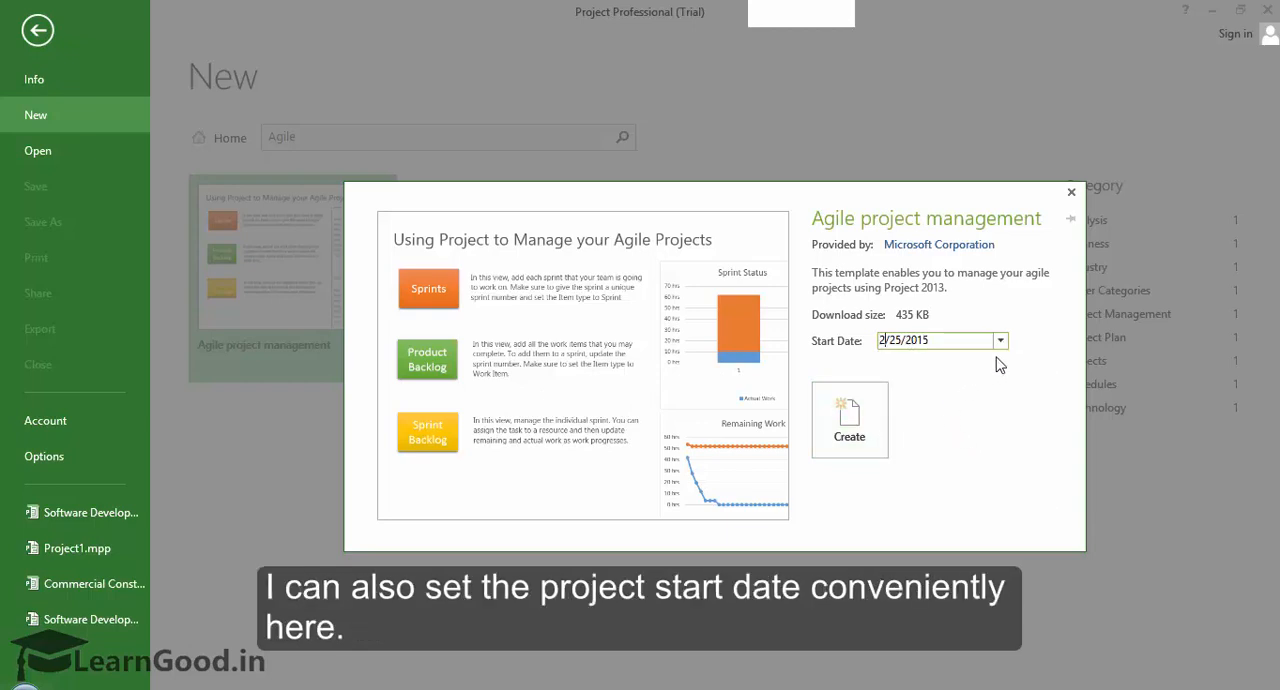
pyautogui.moveTo(848, 420)
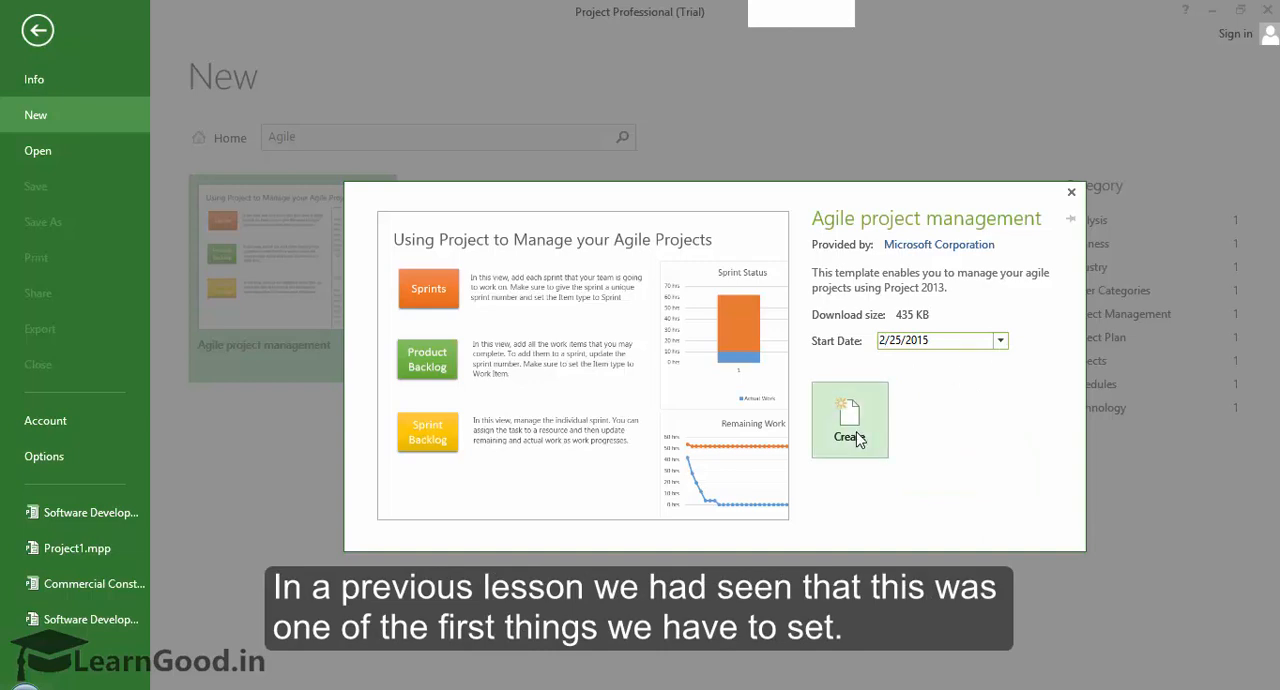
# - Create the new project from the Agile template, landing on its Scrum instructions page
pyautogui.click(848, 420)
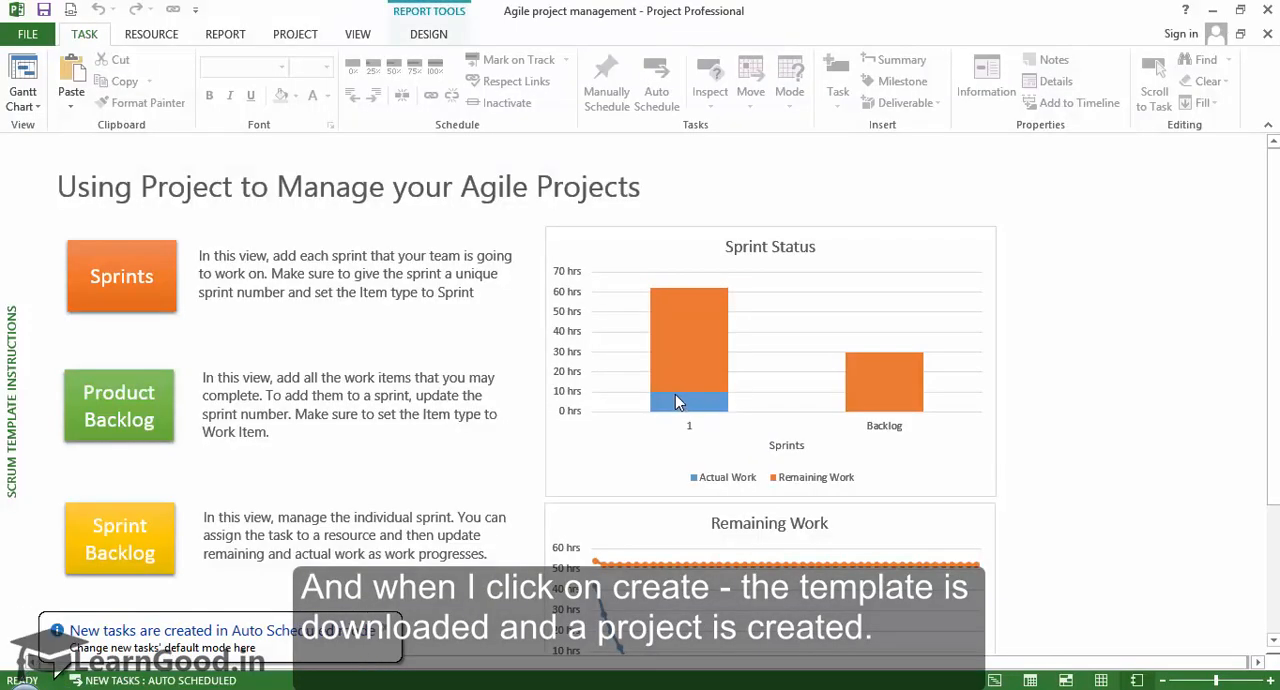
pyautogui.moveTo(436, 386)
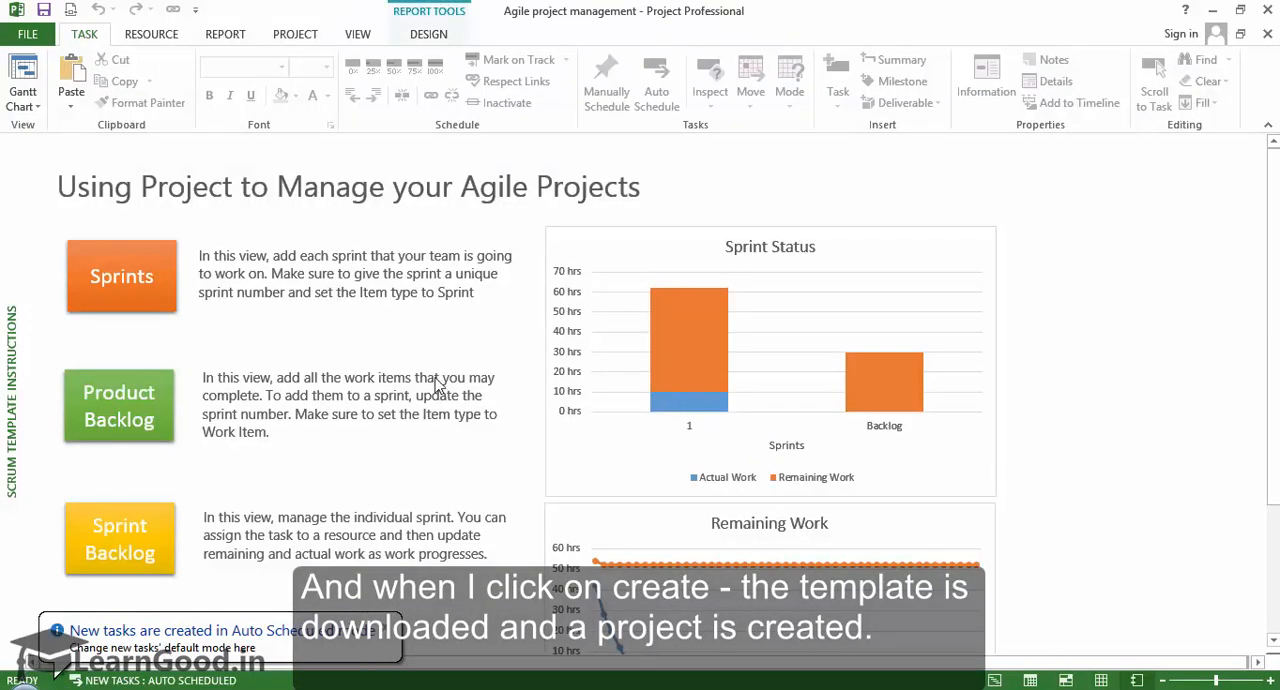
pyautogui.moveTo(392, 336)
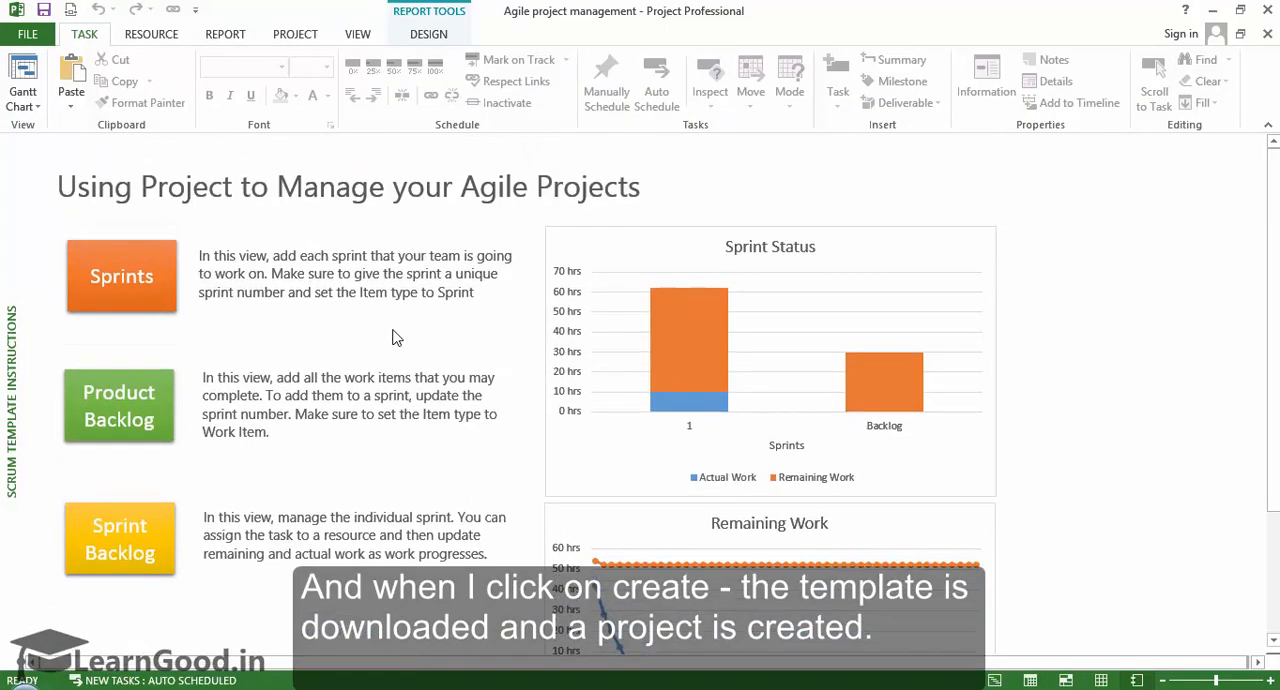
pyautogui.moveTo(388, 336)
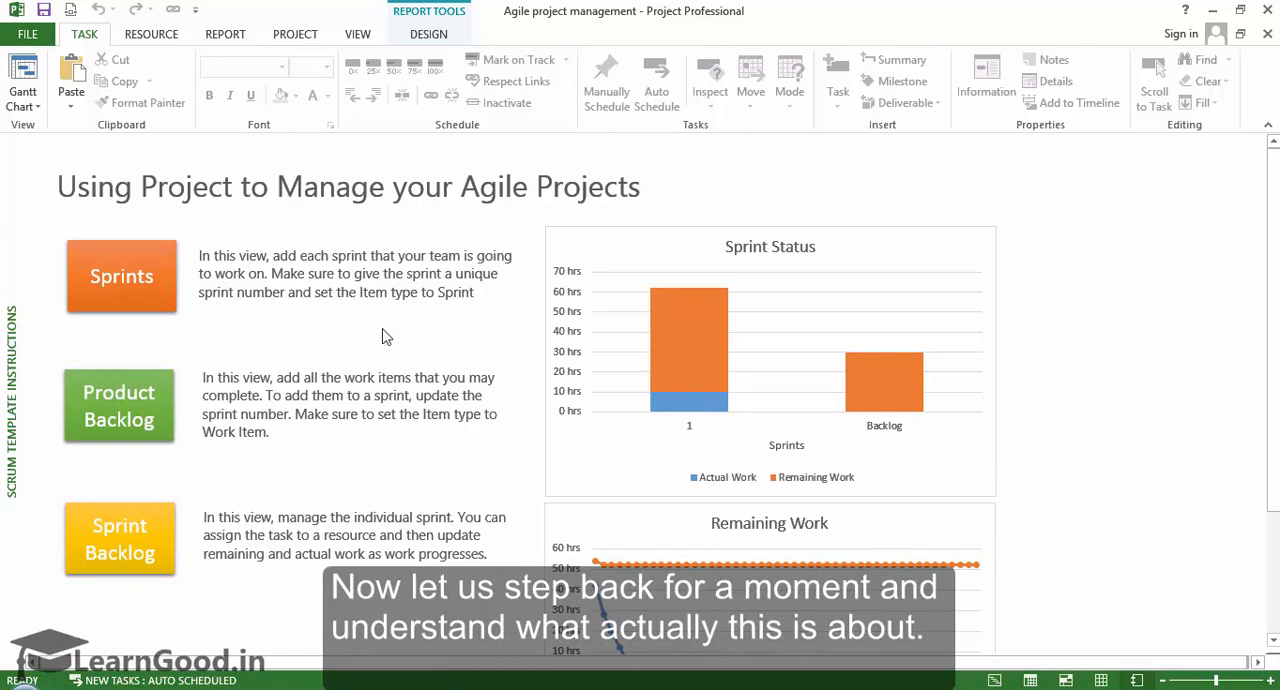
pyautogui.click(152, 32)
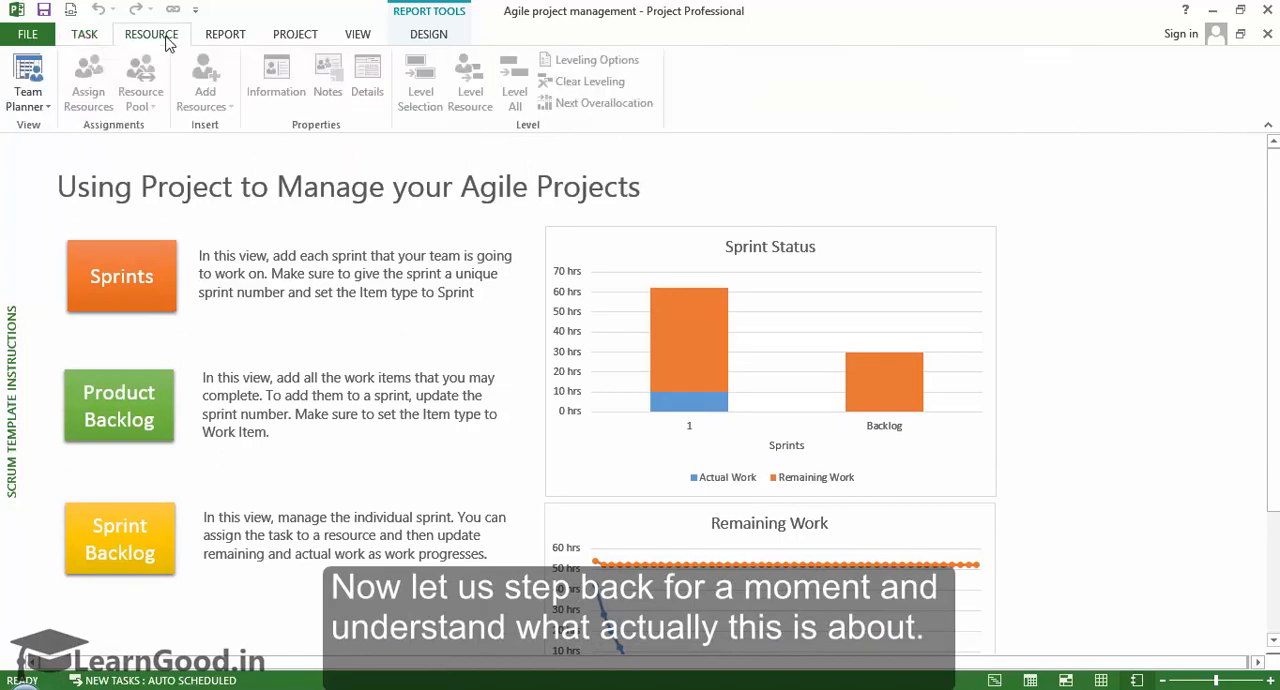
pyautogui.click(84, 32)
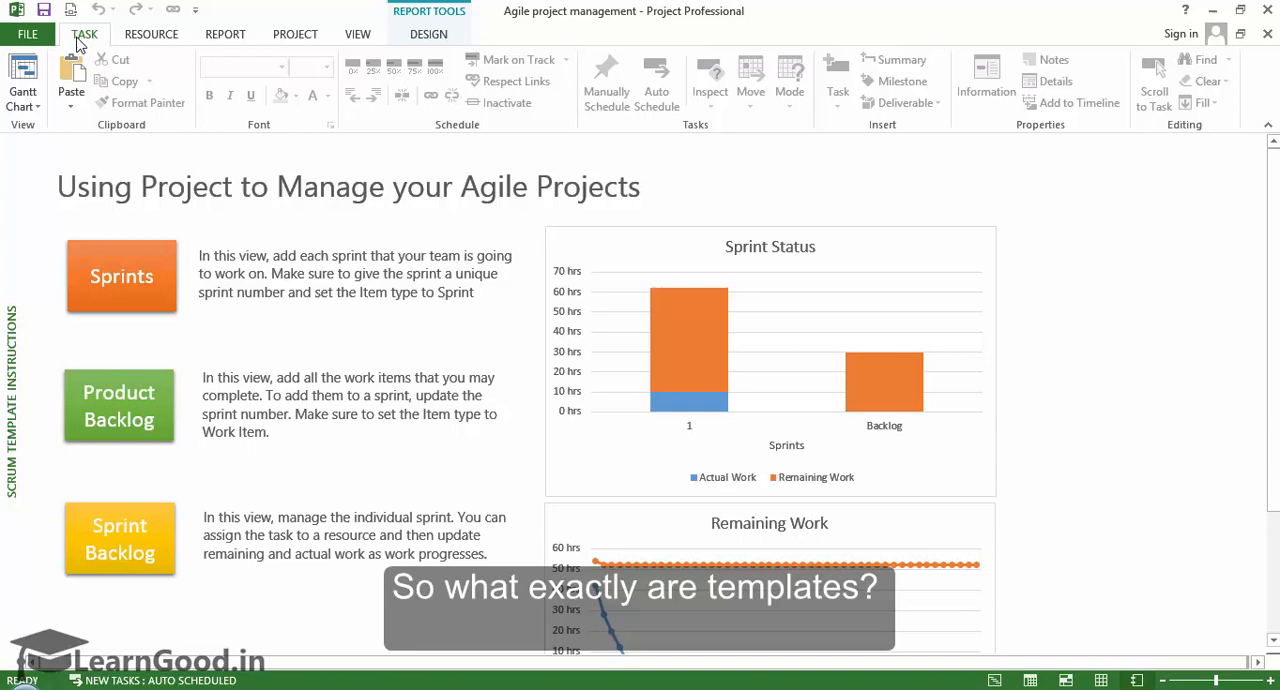
pyautogui.moveTo(22, 84)
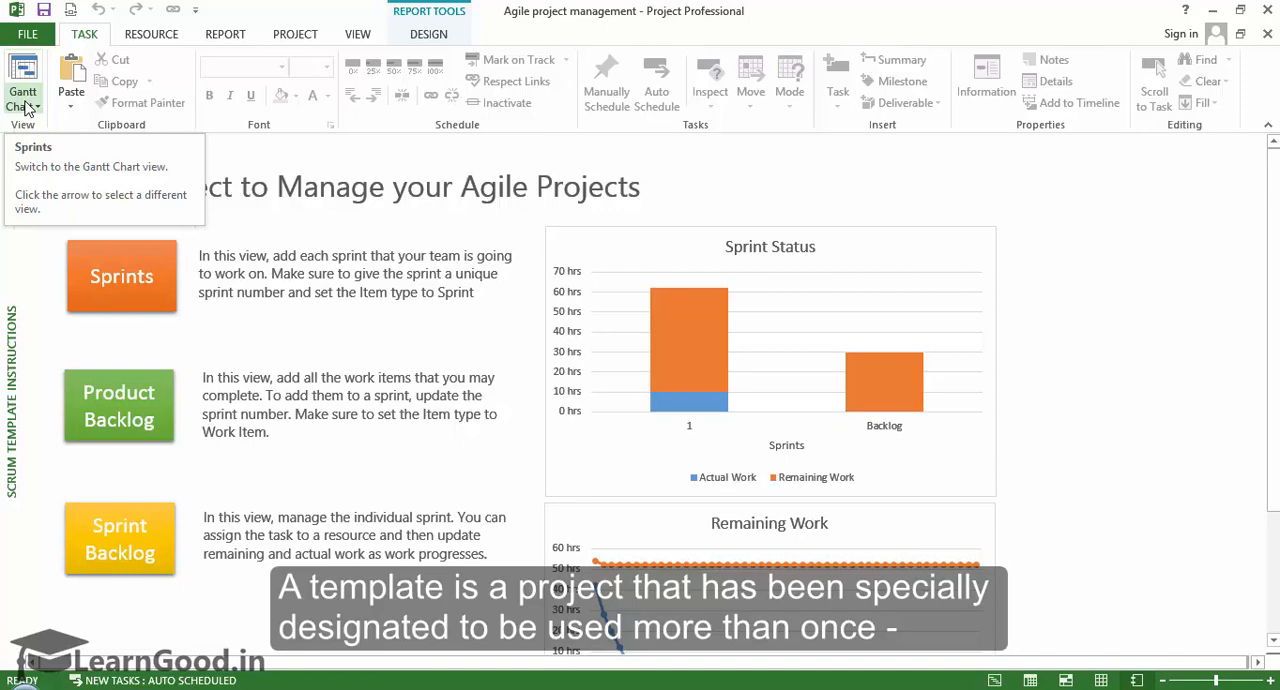
# - Show the Sprint Backlog sheet with its two sprints and five work items via Gantt Chart
pyautogui.click(36, 108)
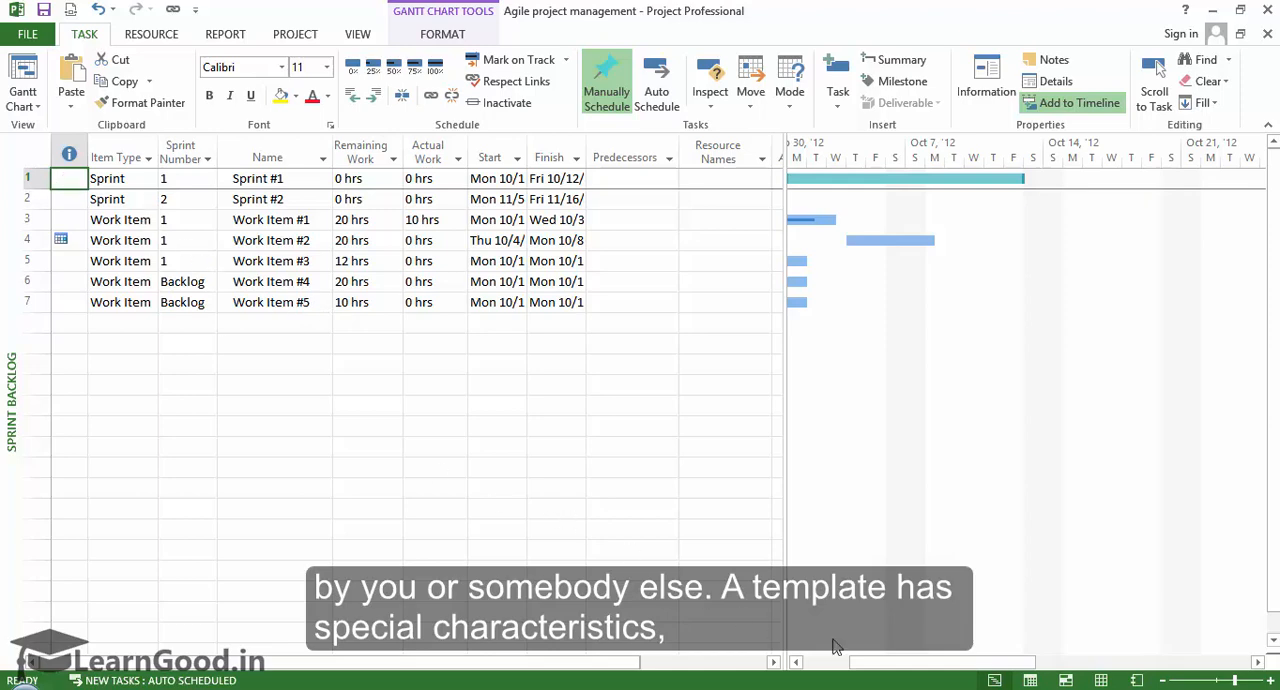
pyautogui.hscroll(-3)
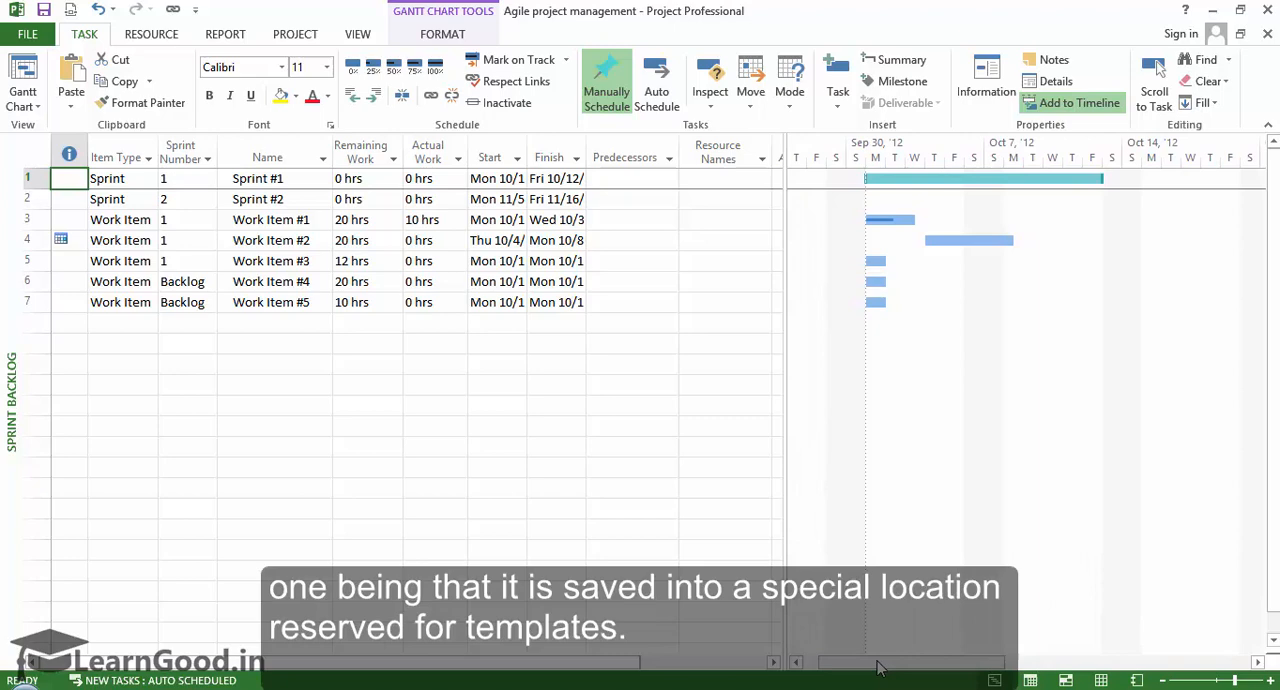
pyautogui.moveTo(432, 412)
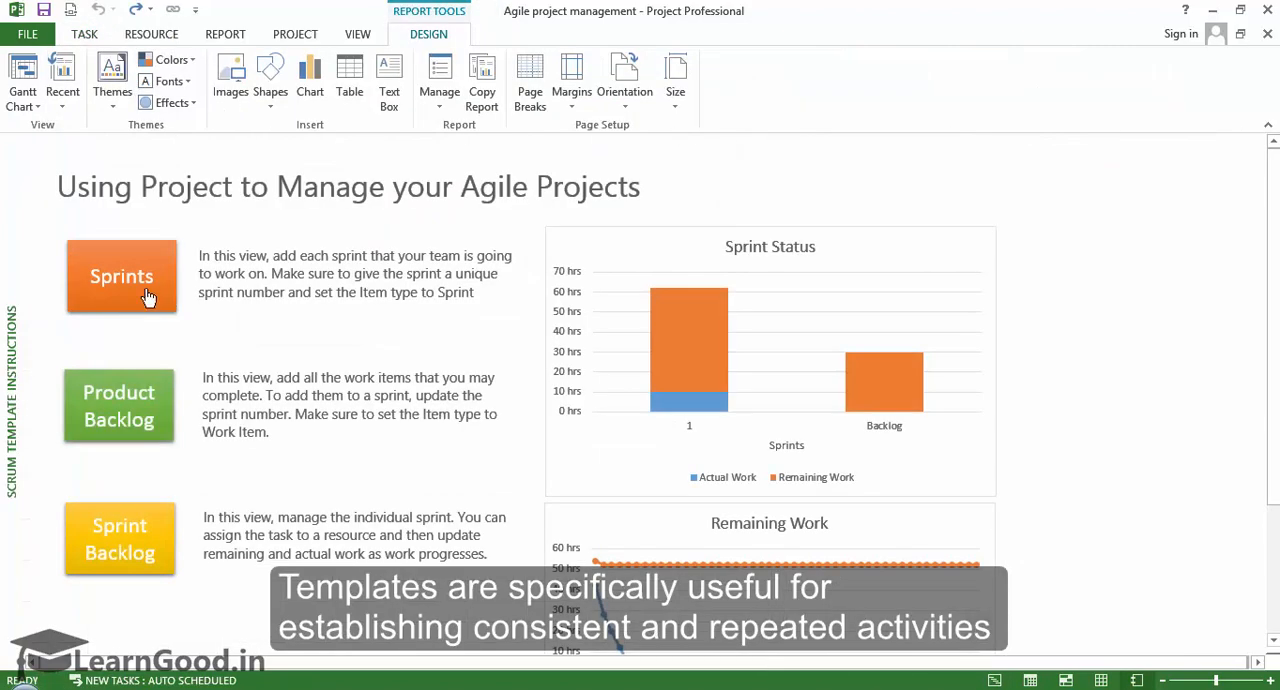
pyautogui.moveTo(136, 290)
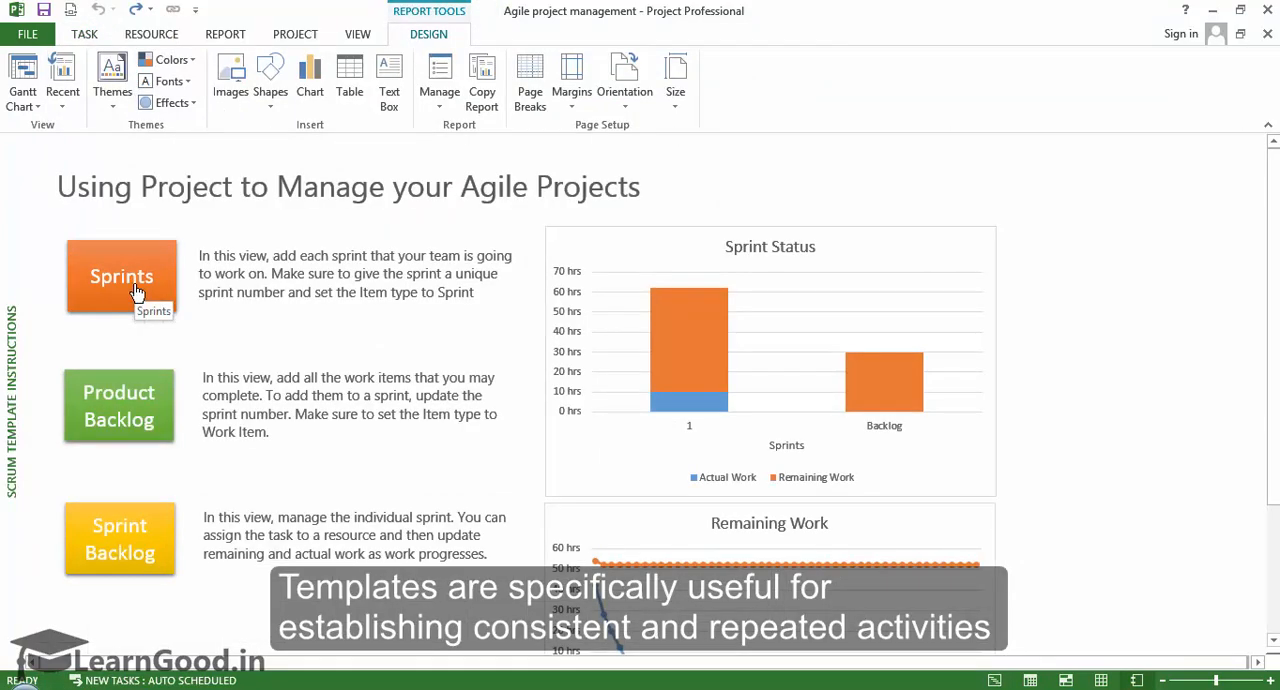
# - Jump from the instructions report's Sprints button to the Sprint Backlog task list
pyautogui.click(120, 276)
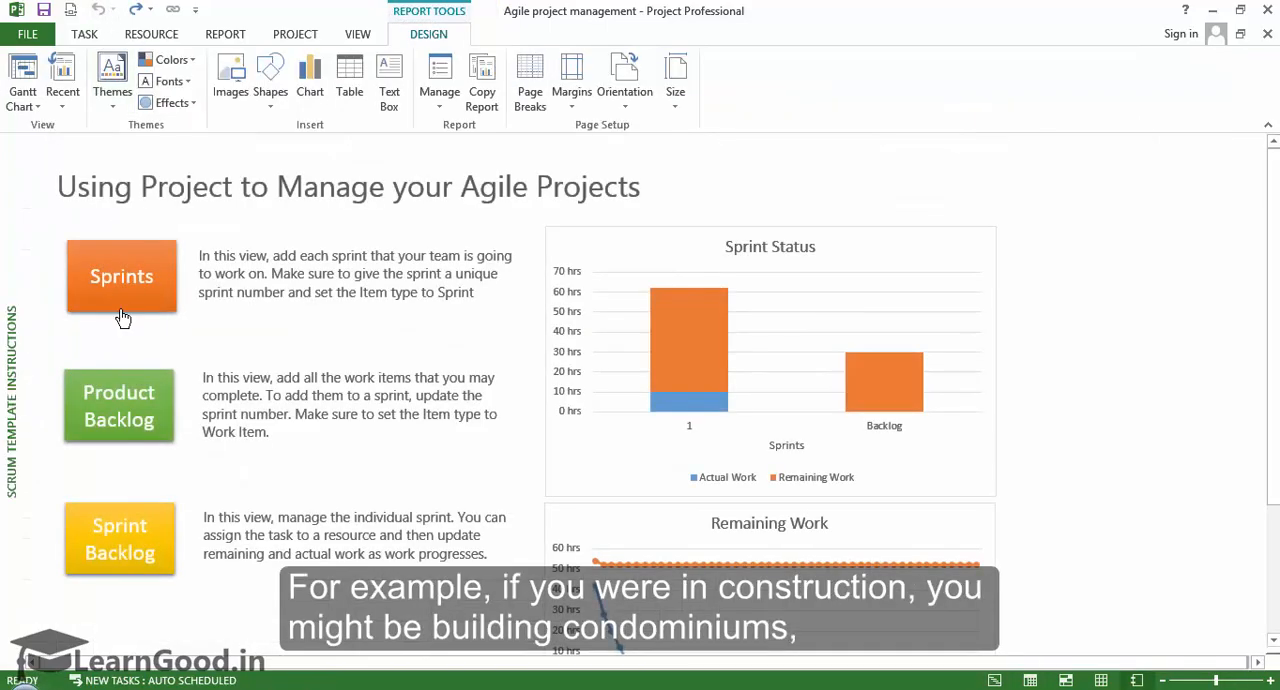
pyautogui.click(118, 406)
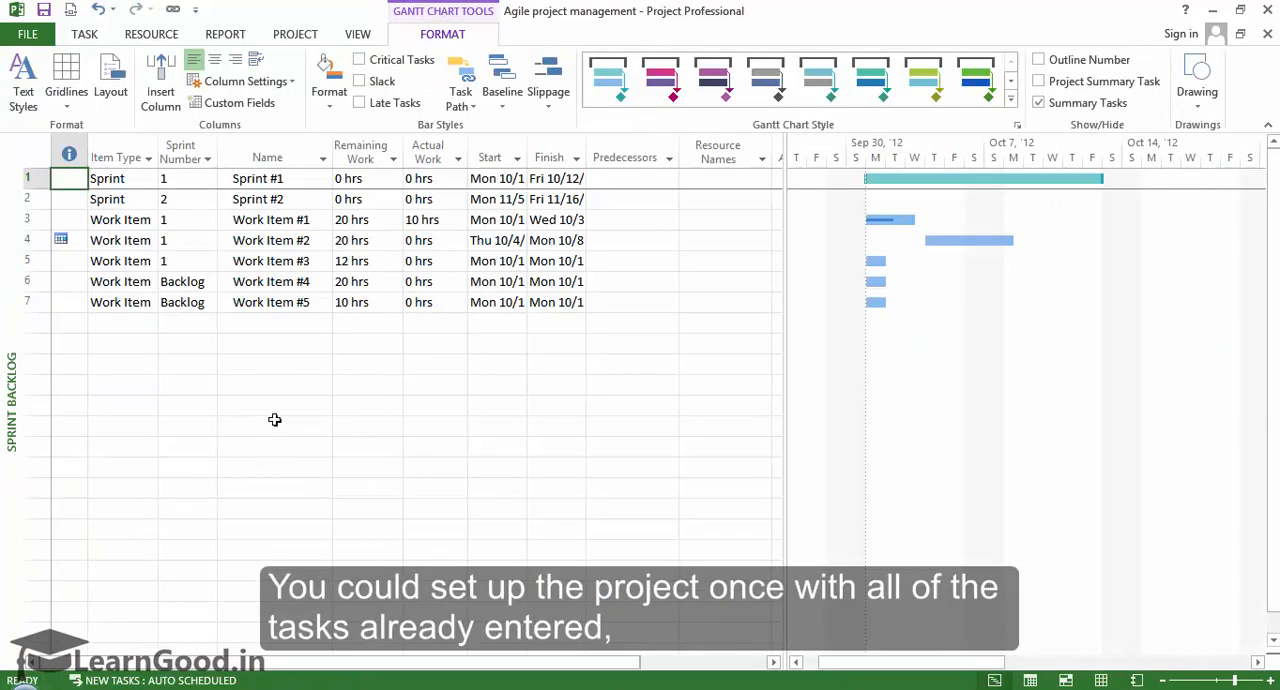
pyautogui.moveTo(284, 406)
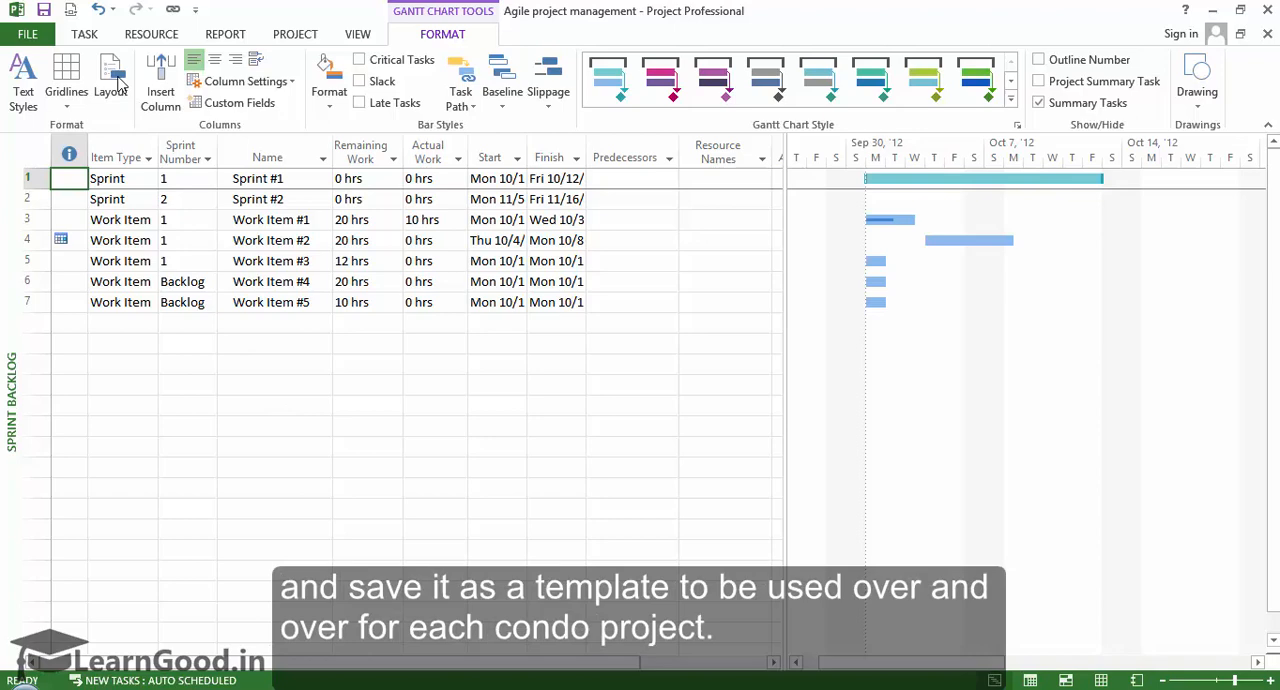
pyautogui.moveTo(112, 78)
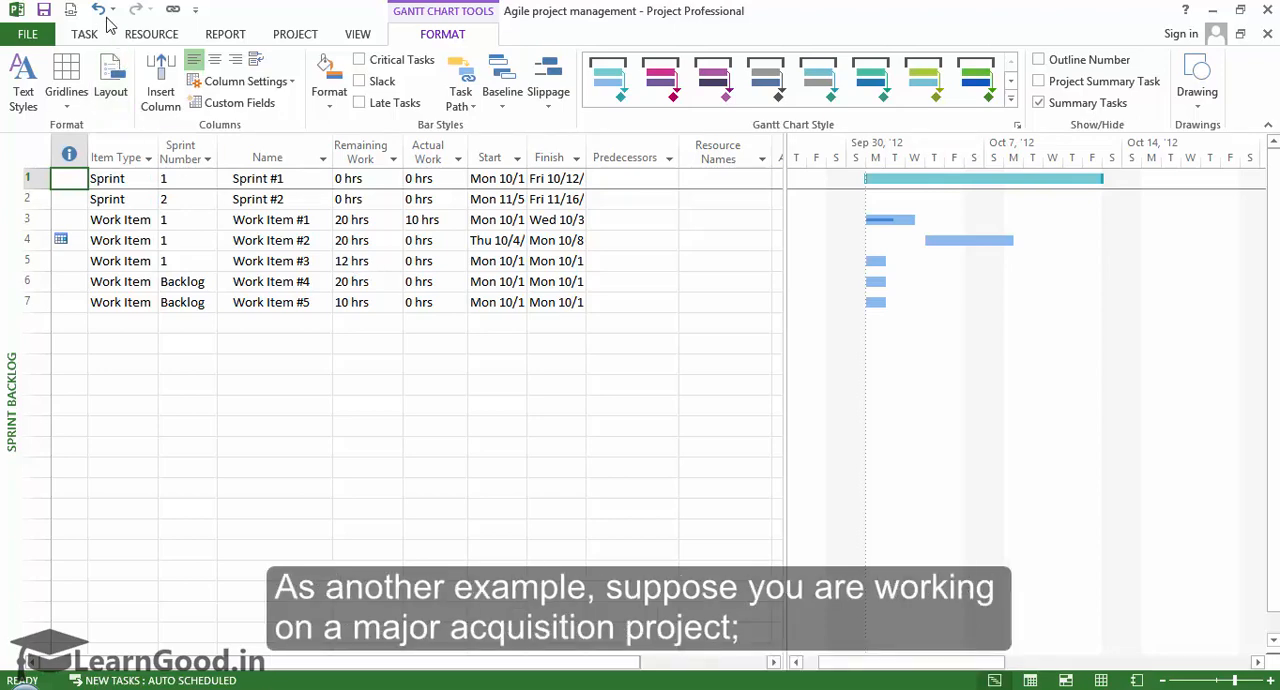
# - Go back to the Scrum Template Instructions report with its sprint status charts
pyautogui.click(224, 32)
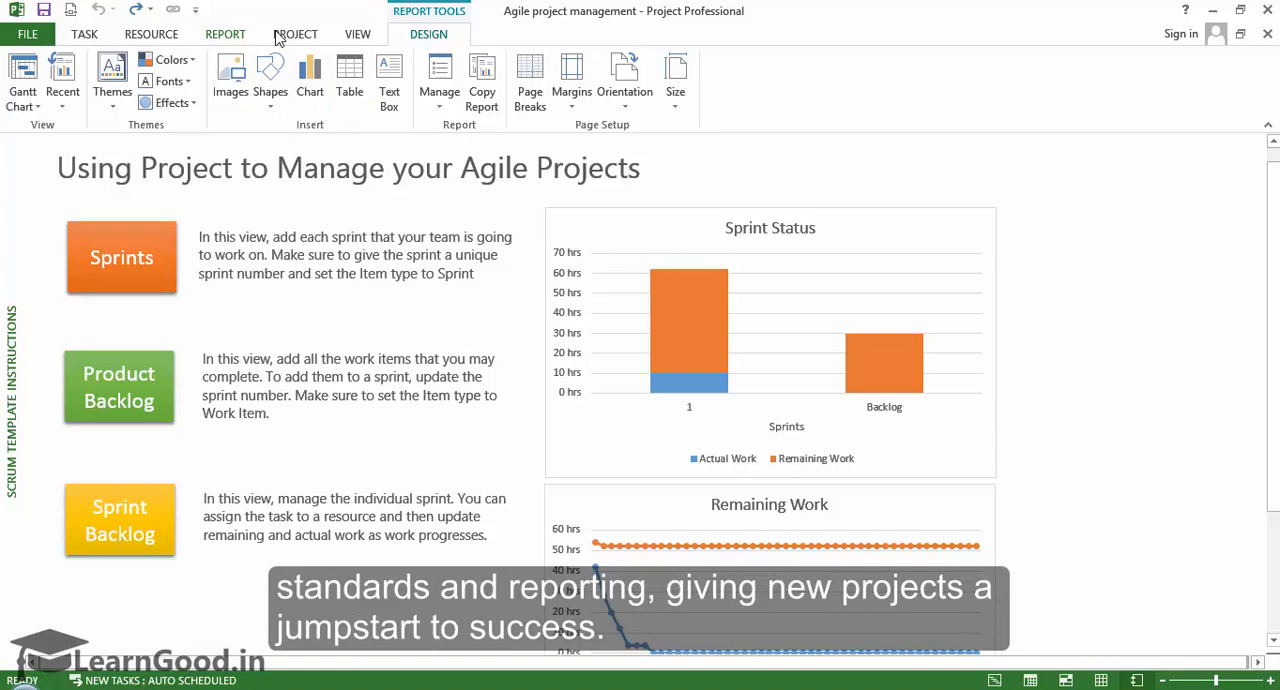
pyautogui.click(296, 32)
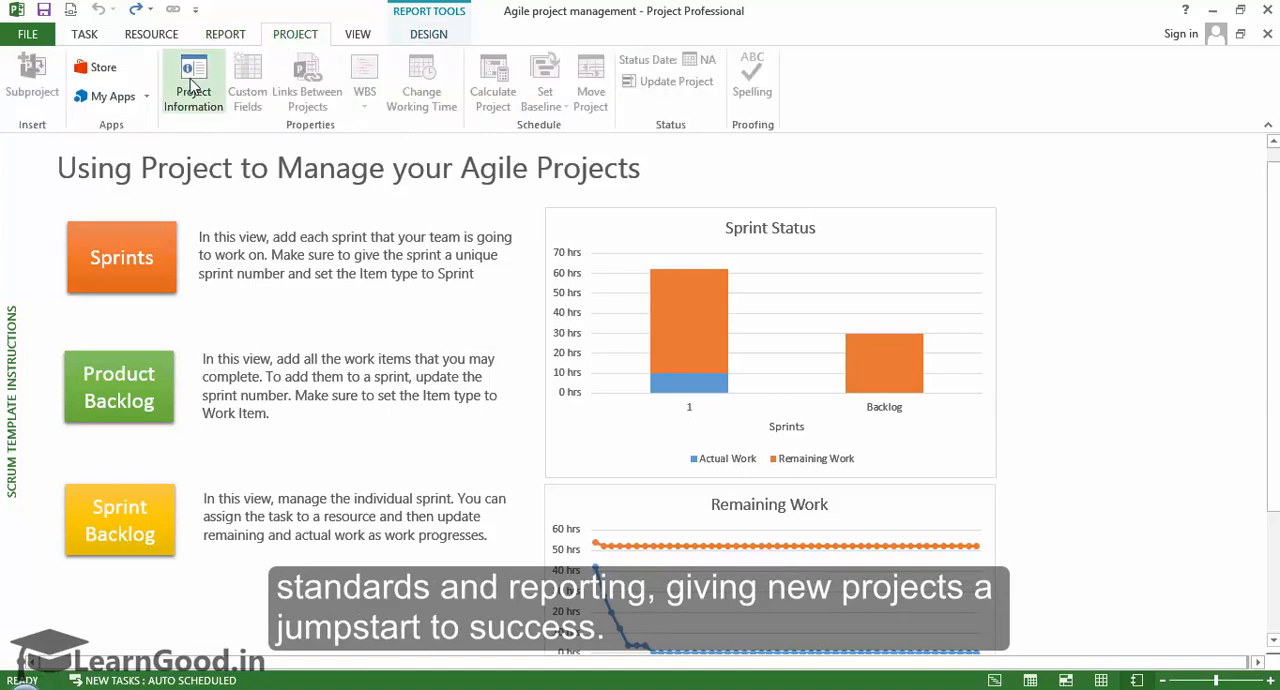
pyautogui.click(192, 80)
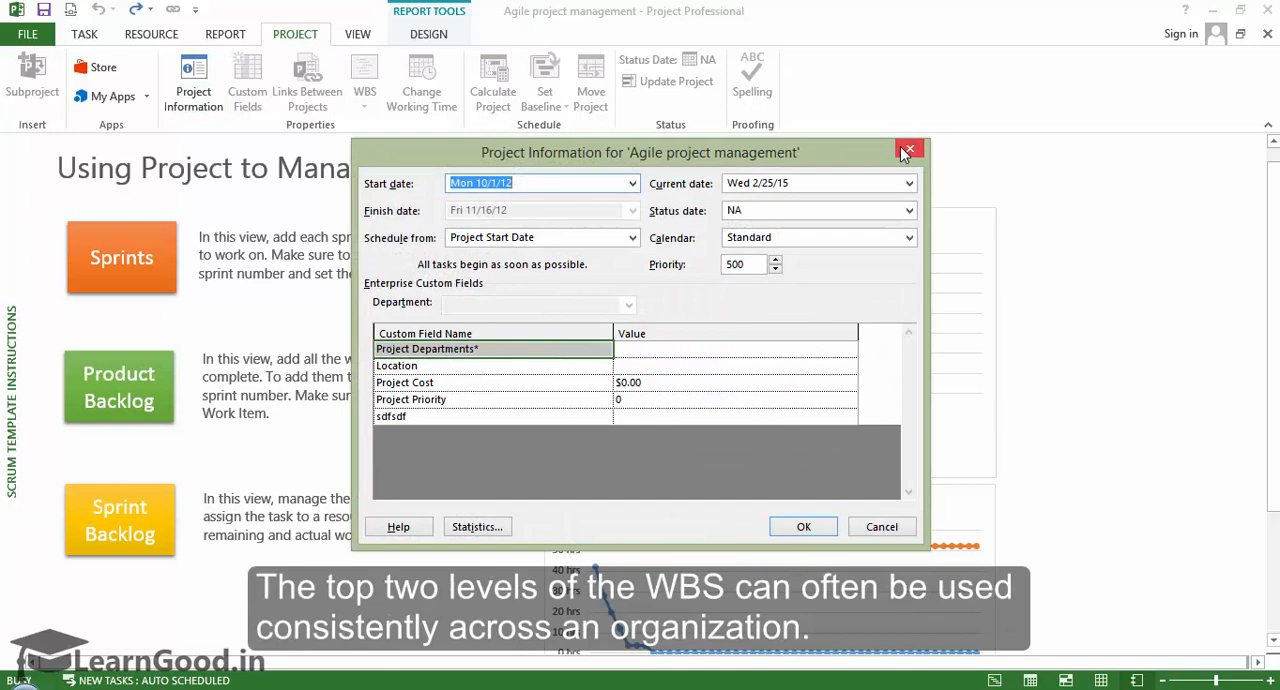
pyautogui.moveTo(908, 150)
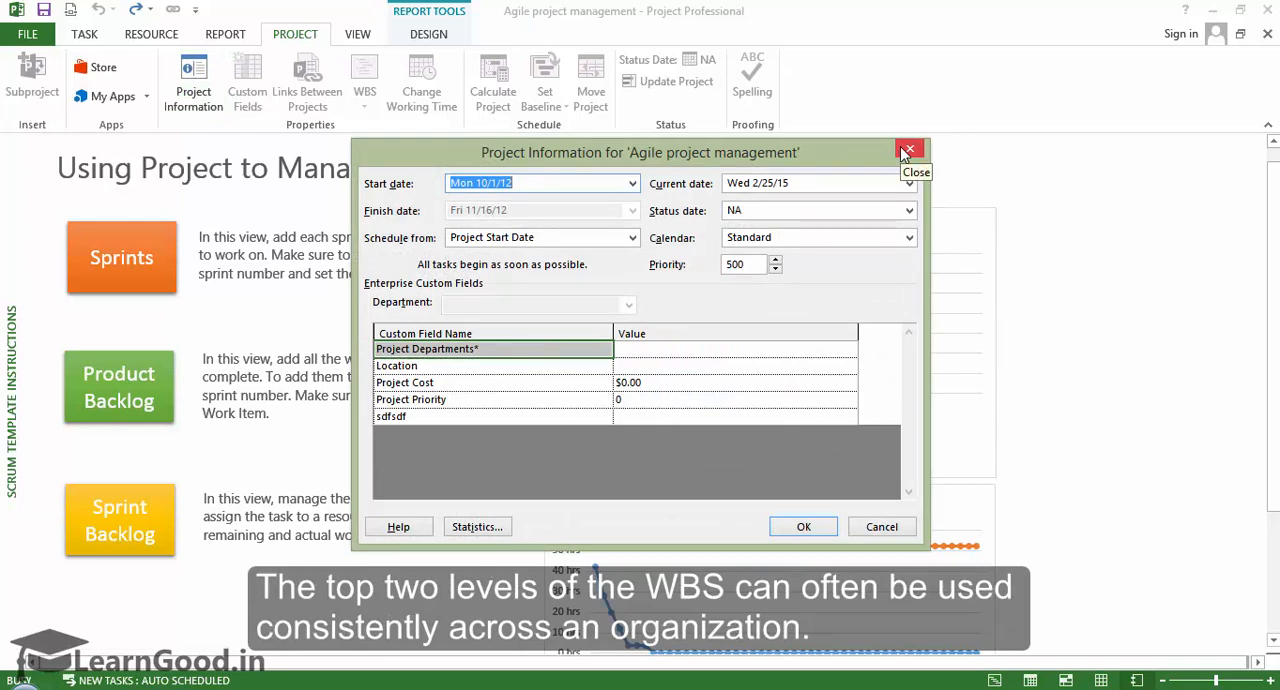
pyautogui.click(908, 152)
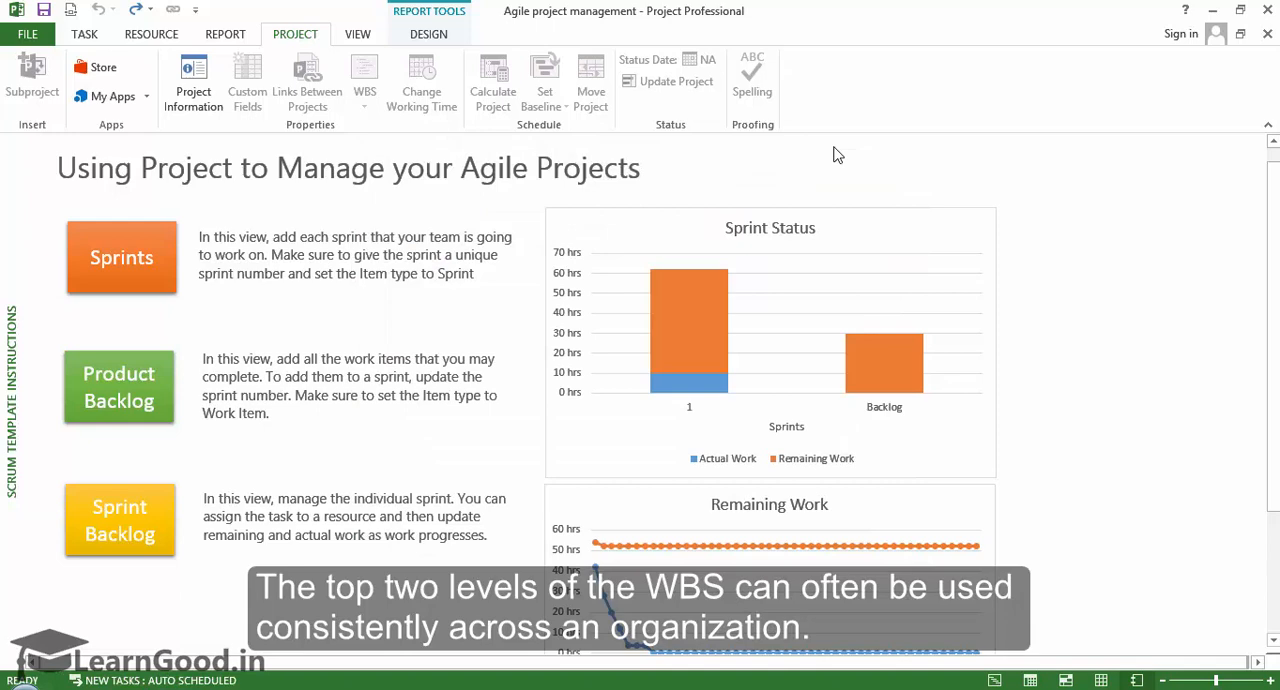
pyautogui.moveTo(356, 34)
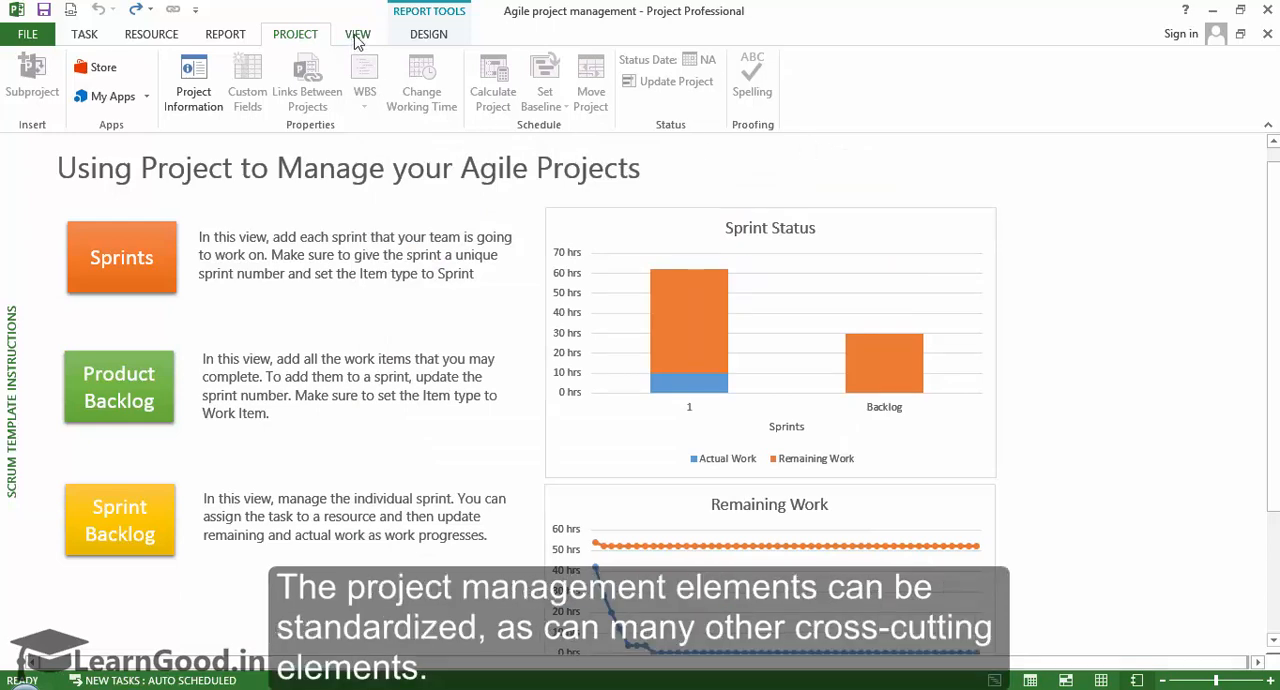
# - Switch the project to the Task Usage view from the View tab's built-in views list
pyautogui.click(356, 32)
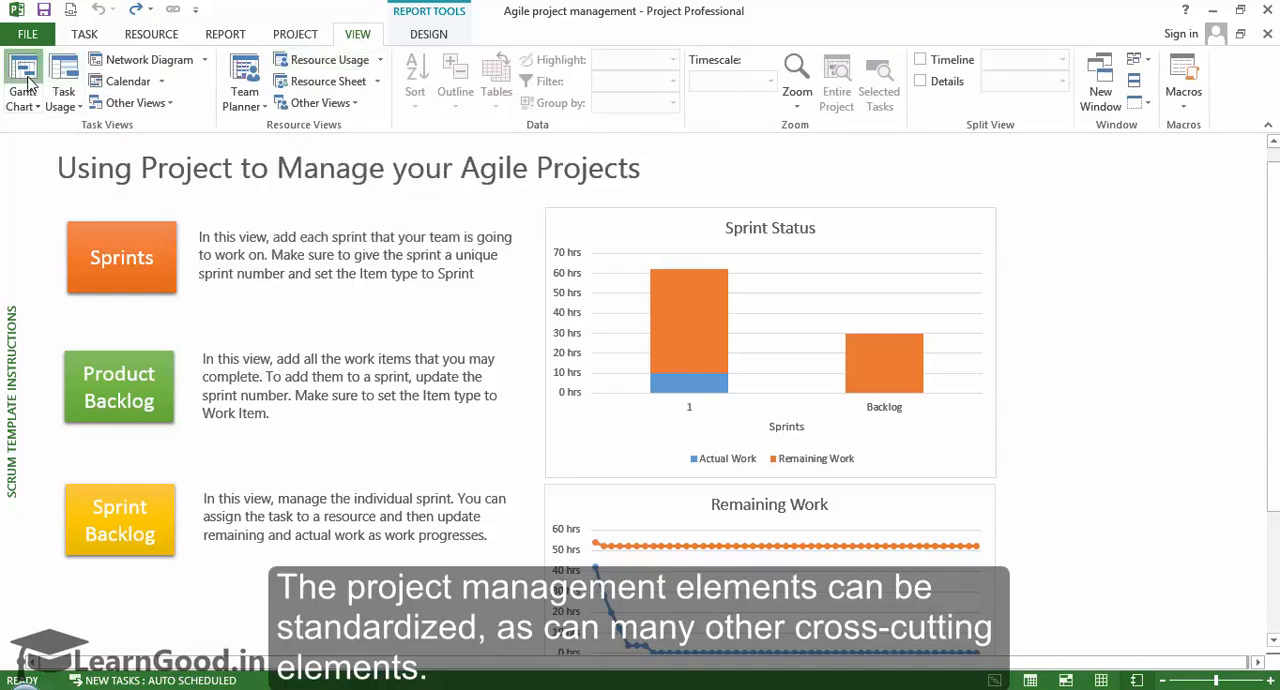
pyautogui.click(22, 80)
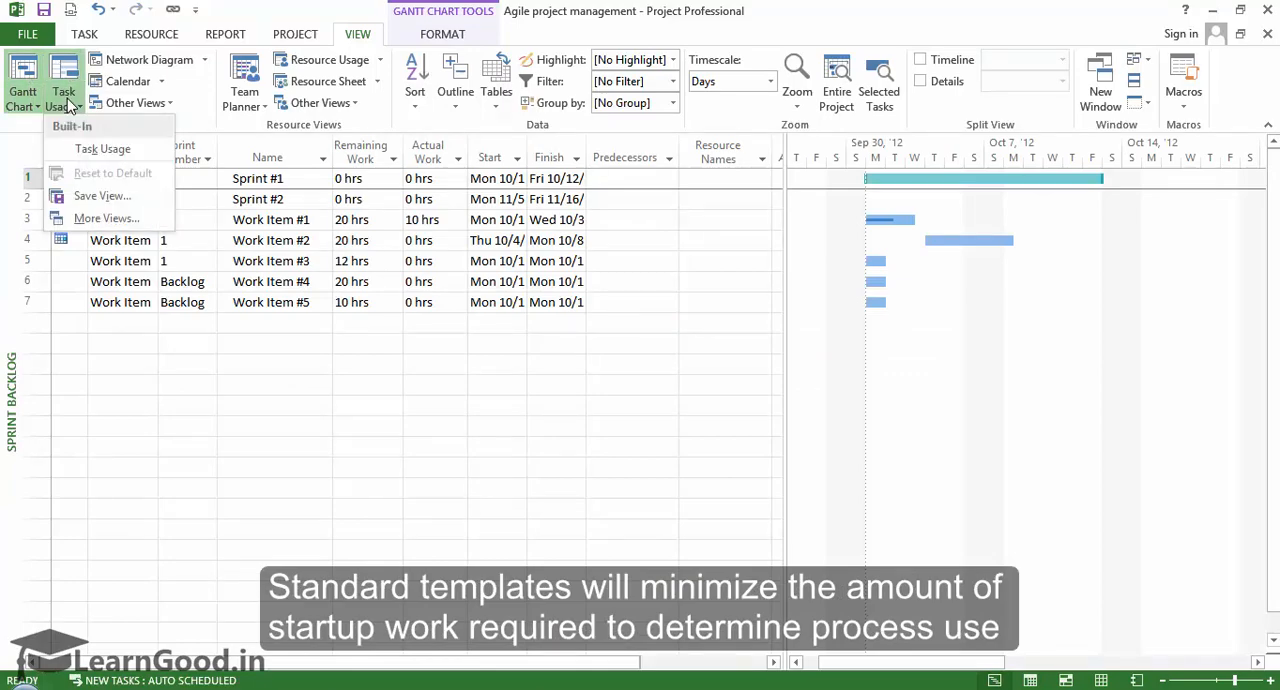
pyautogui.click(104, 148)
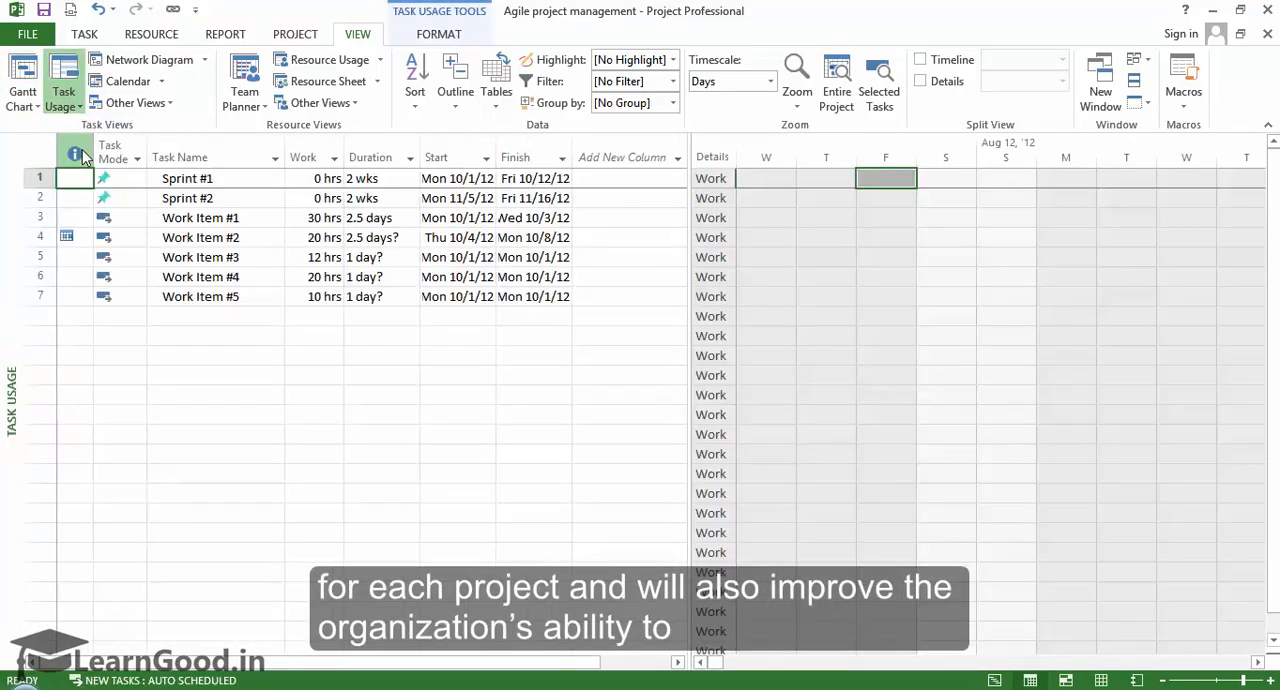
pyautogui.moveTo(1038, 652)
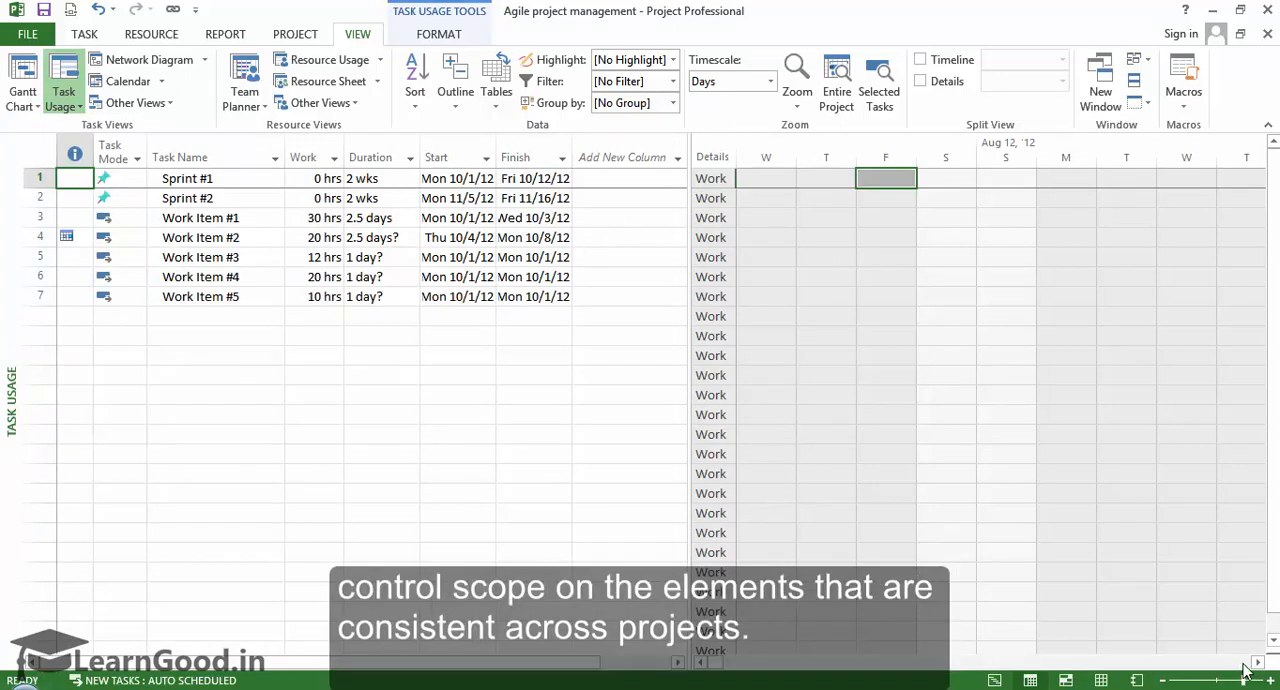
pyautogui.moveTo(700, 348)
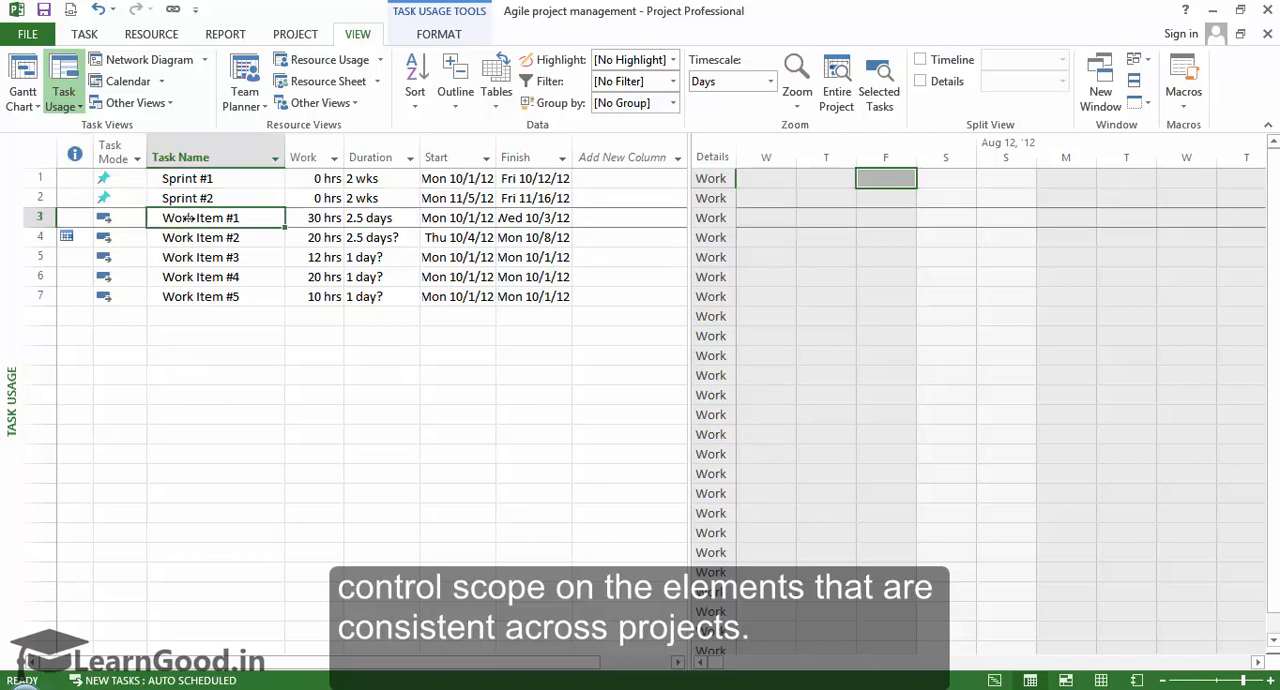
pyautogui.moveTo(996, 138)
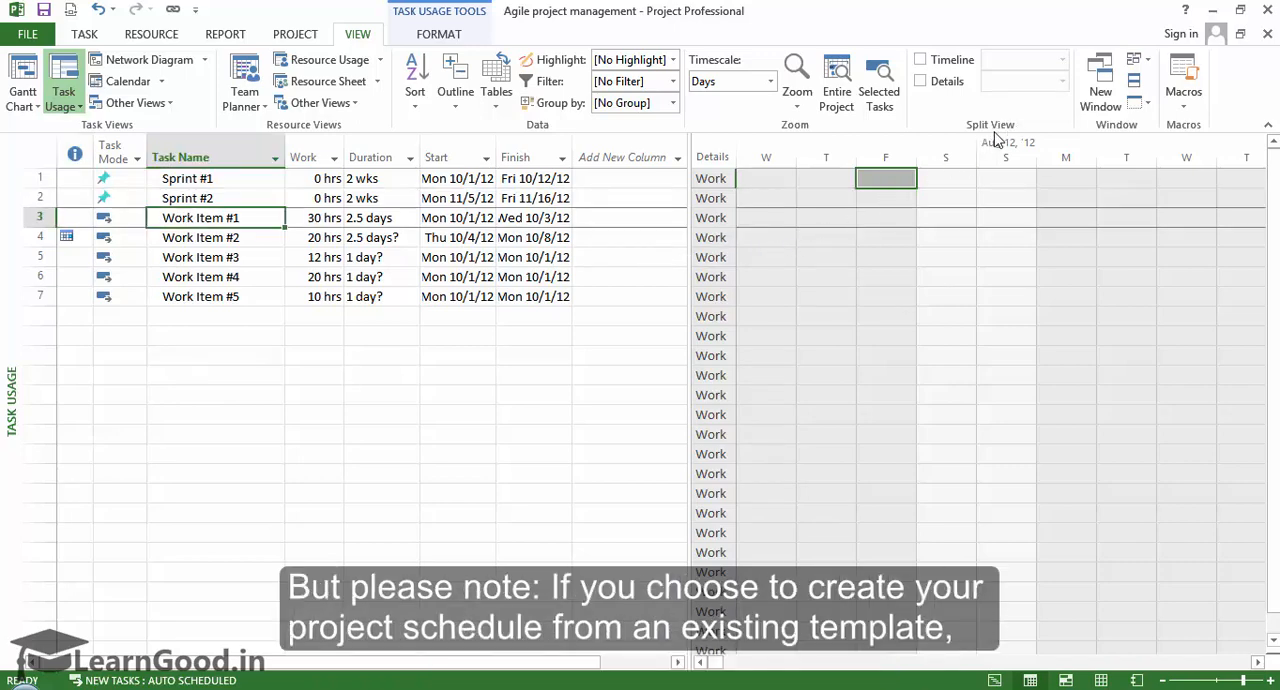
pyautogui.moveTo(804, 152)
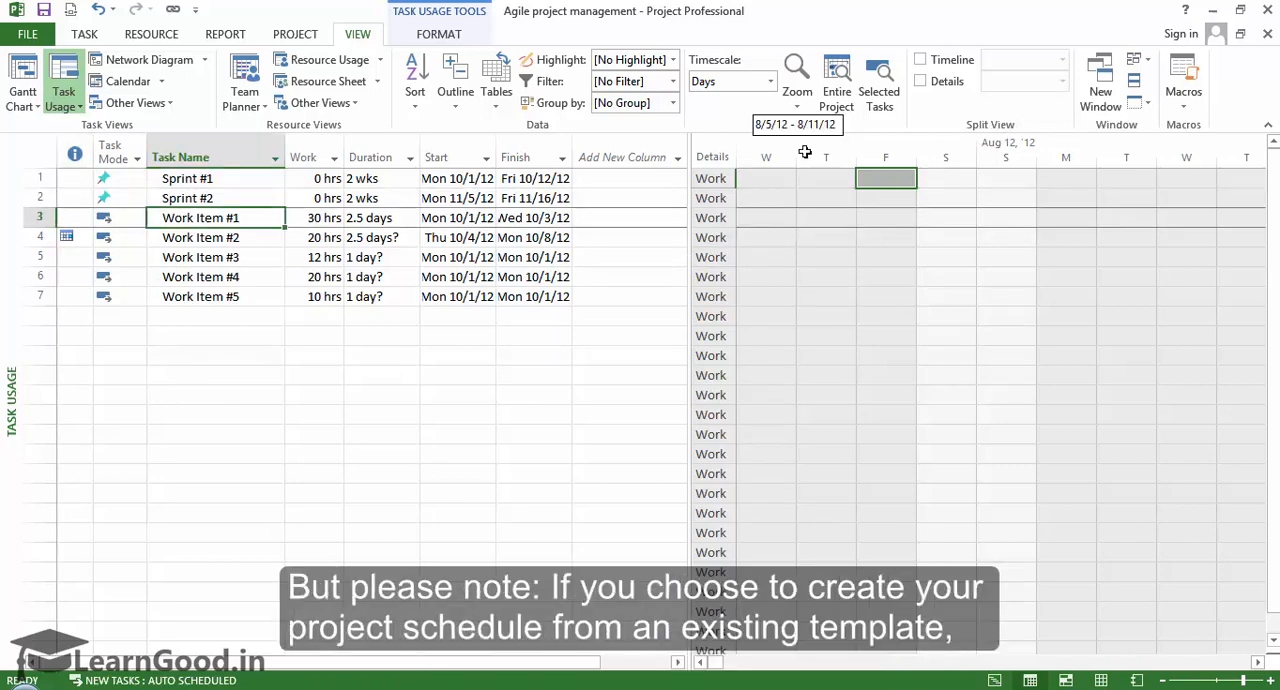
pyautogui.moveTo(796, 316)
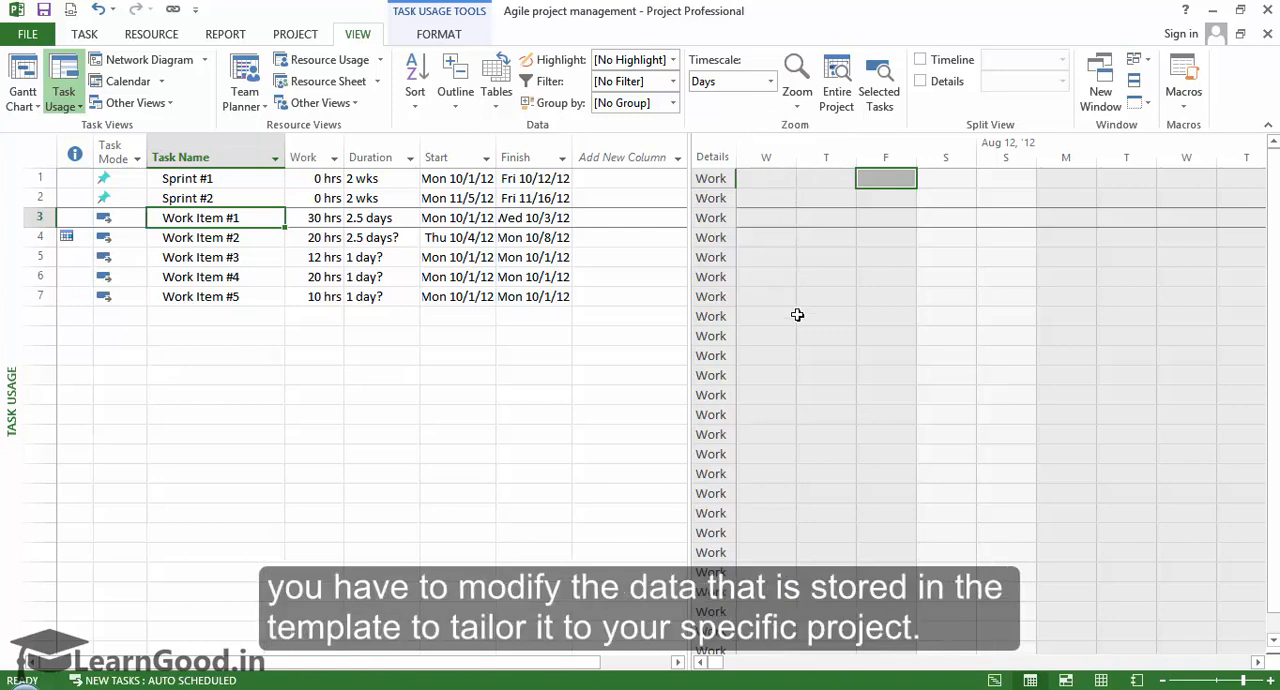
pyautogui.moveTo(464, 178)
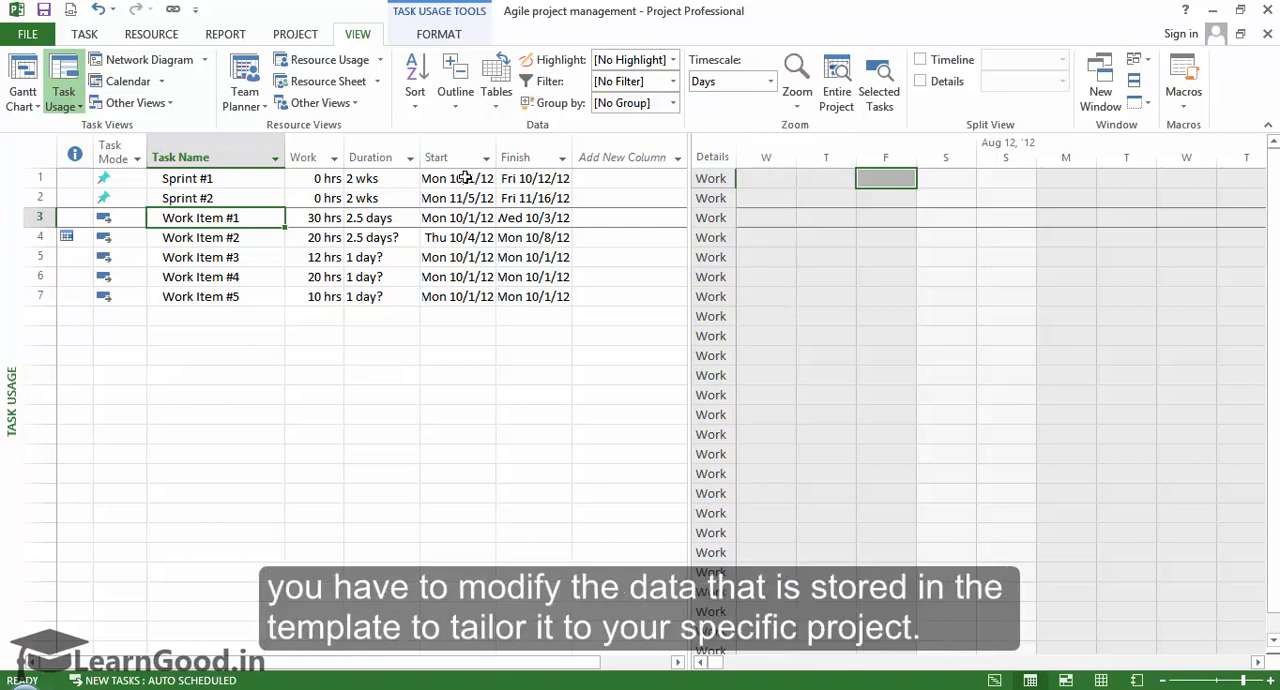
pyautogui.click(84, 32)
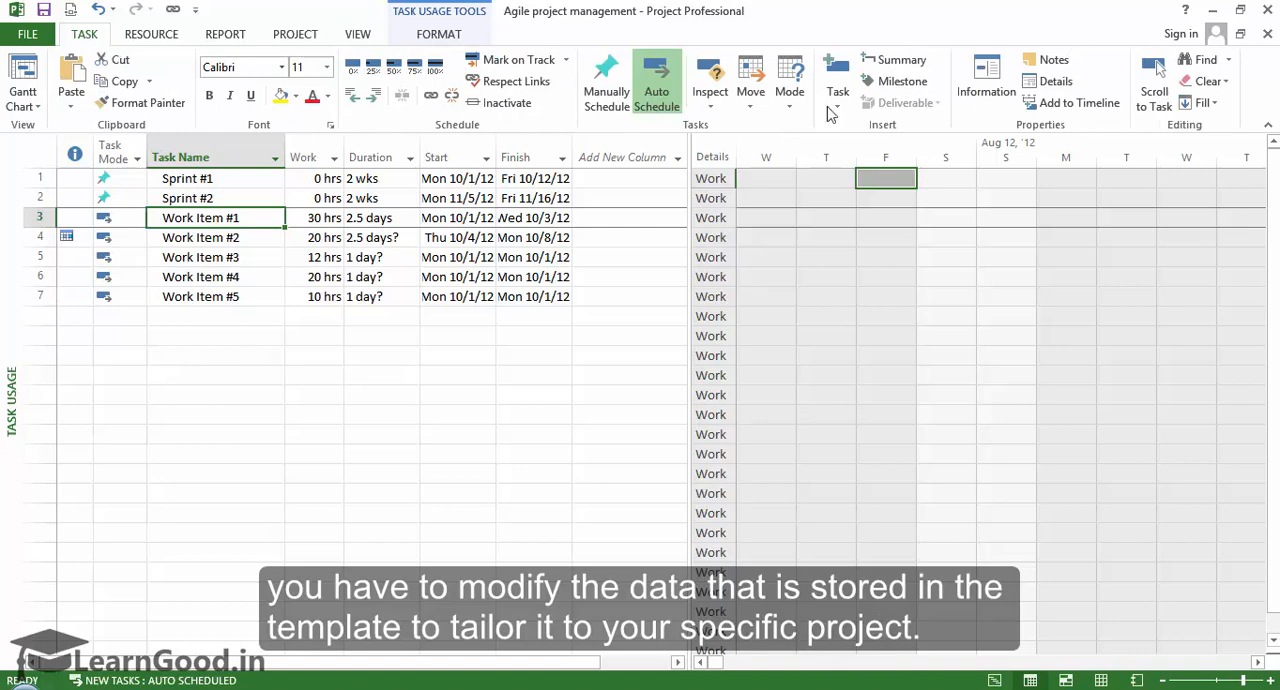
pyautogui.moveTo(1136, 108)
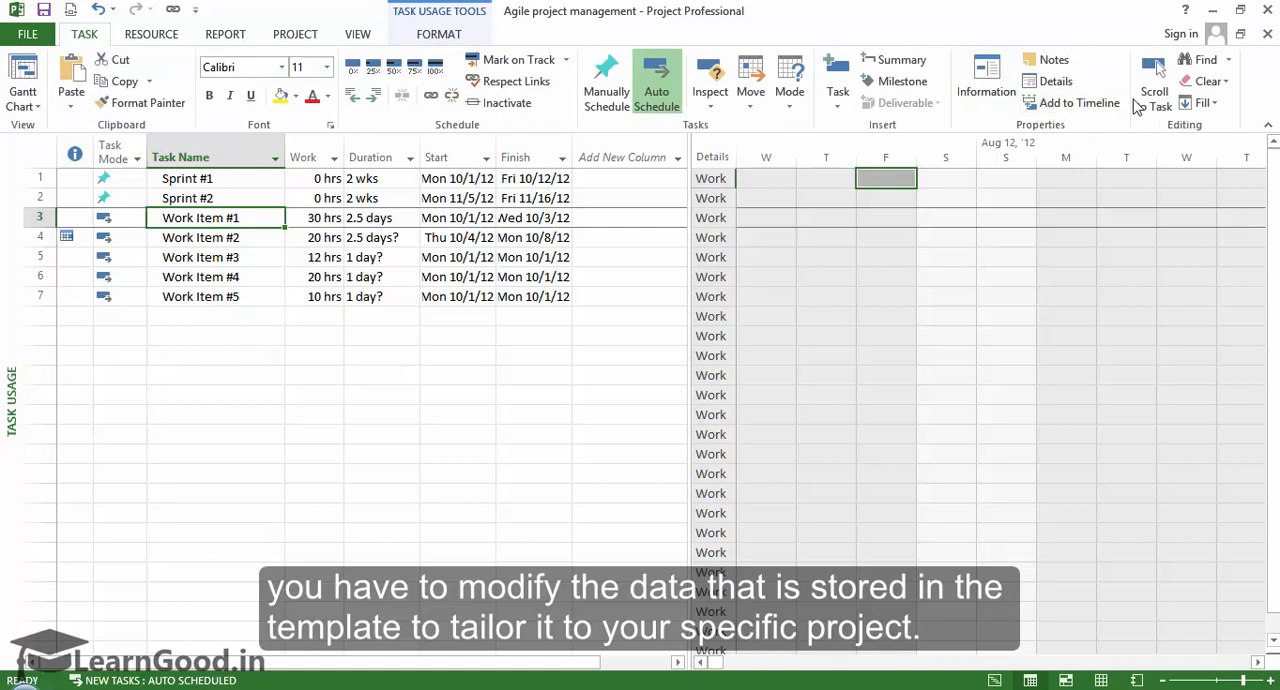
pyautogui.click(1152, 80)
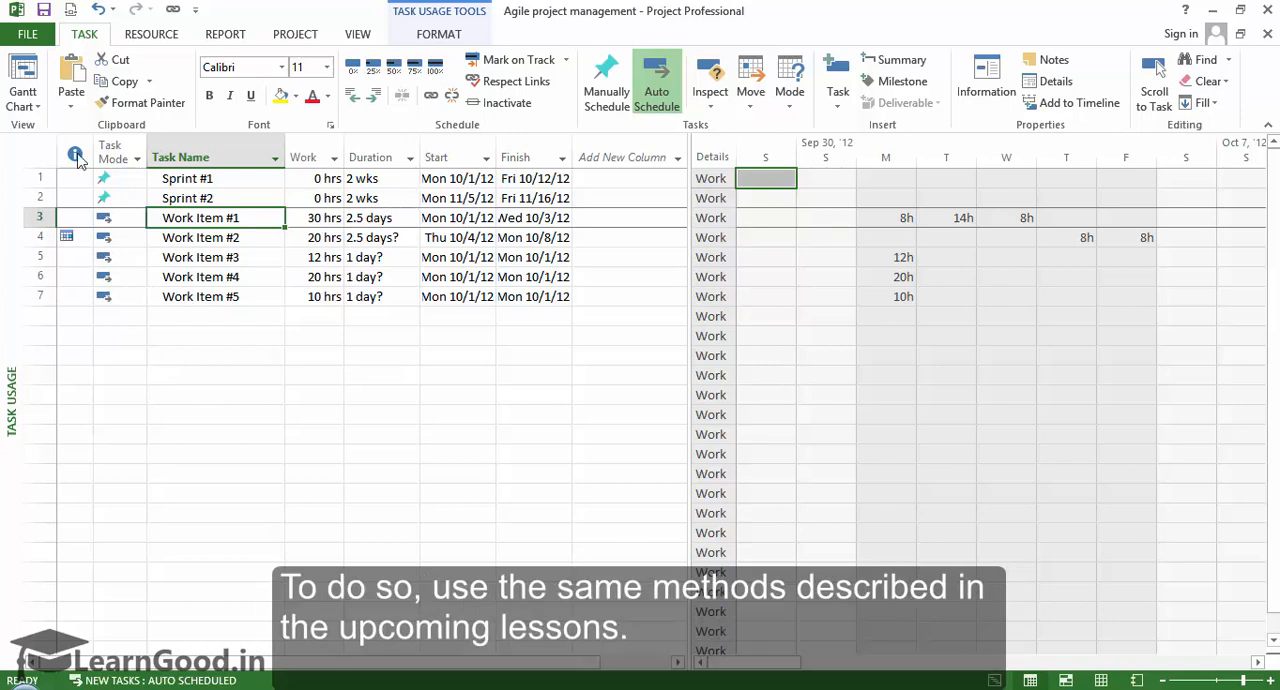
pyautogui.moveTo(108, 324)
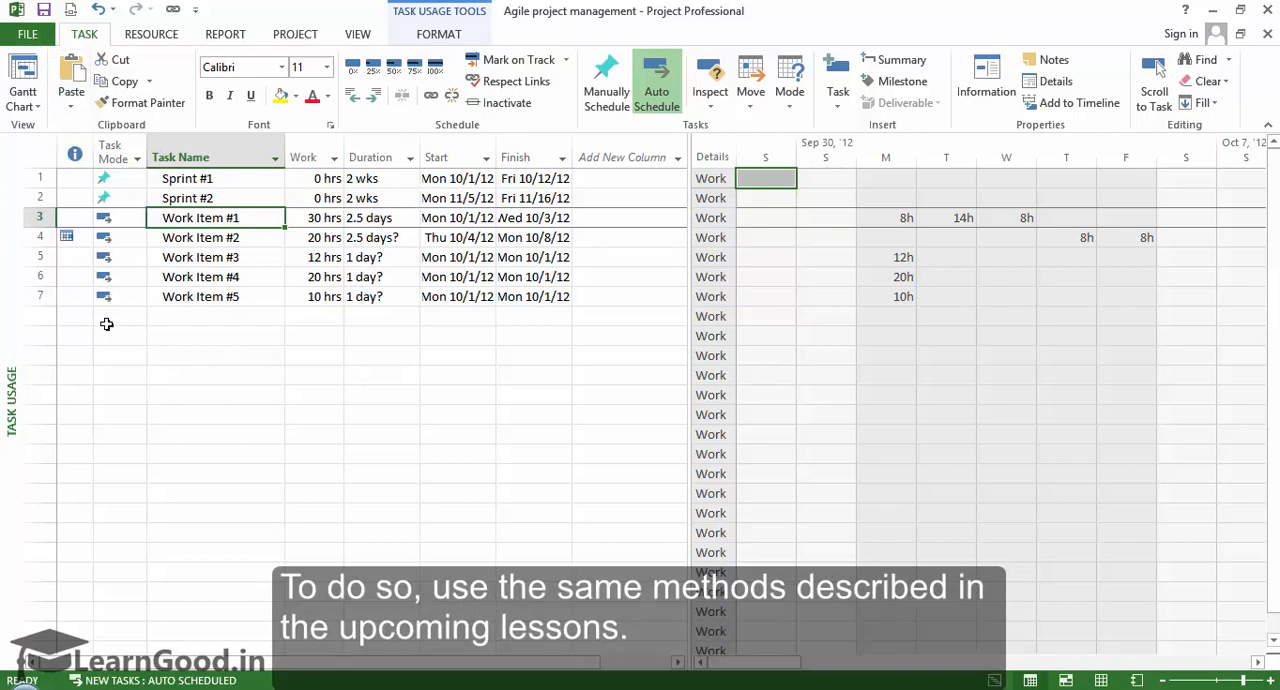
pyautogui.click(76, 336)
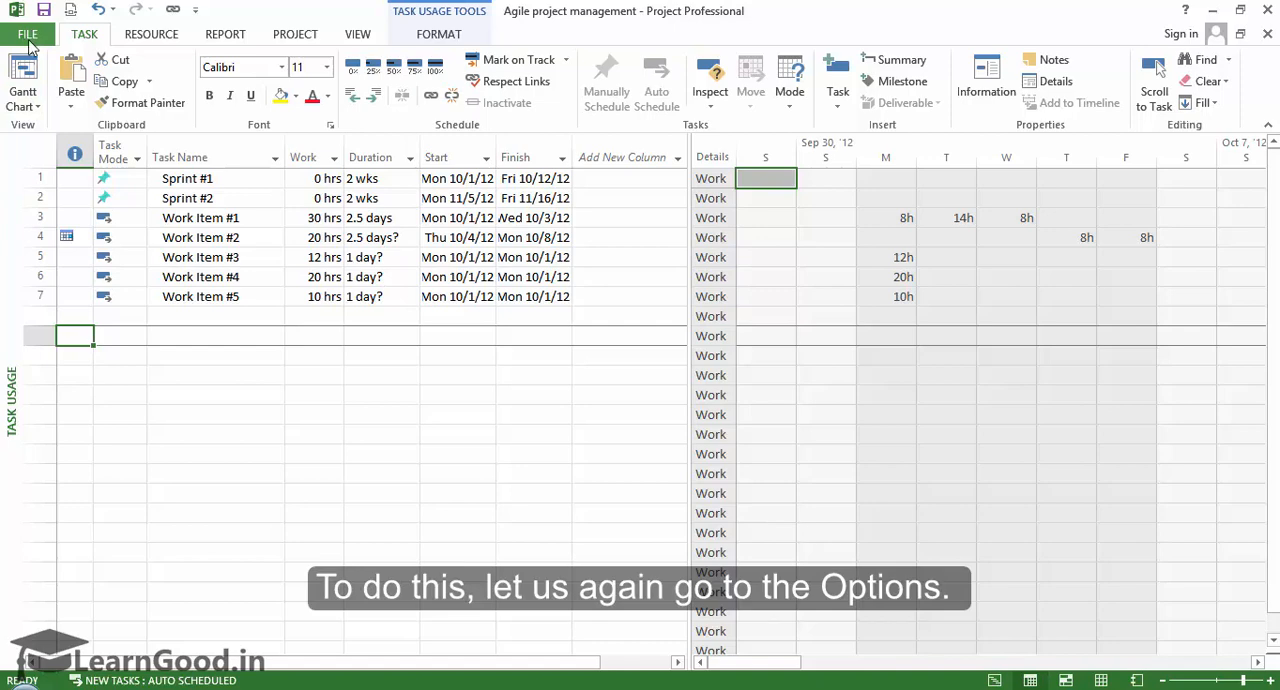
# - Open Project Options on the Save category showing the Save templates section
pyautogui.click(28, 32)
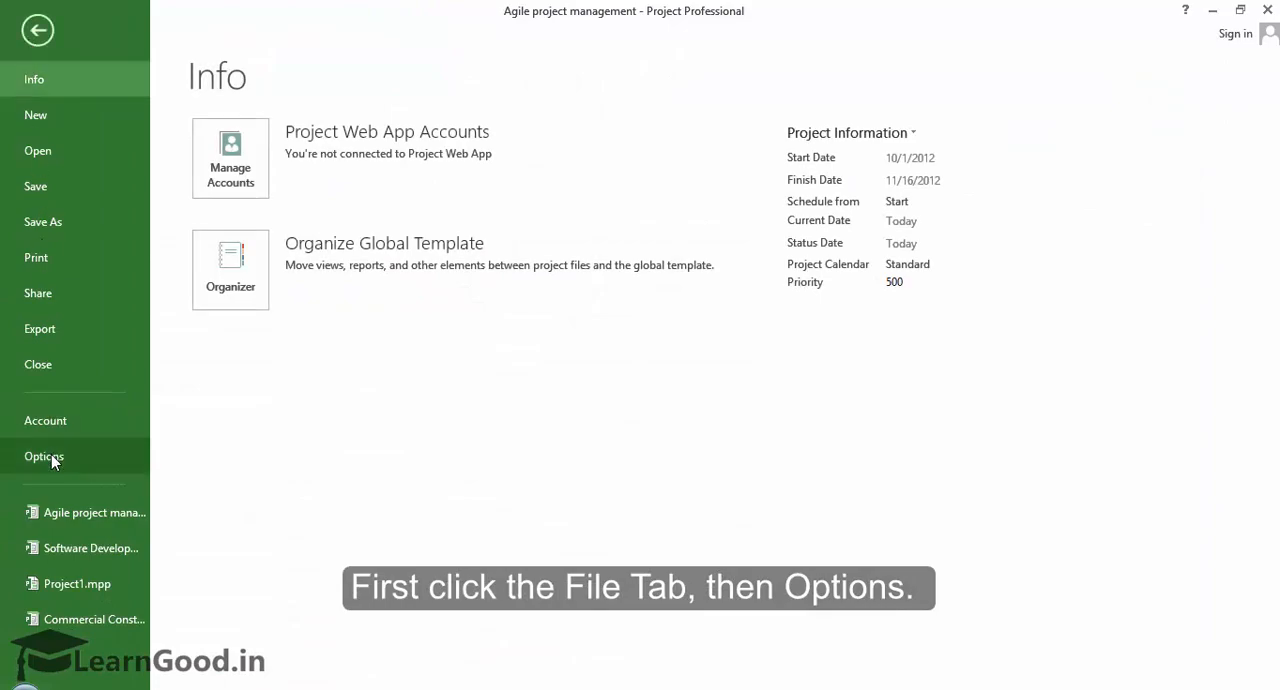
pyautogui.click(44, 456)
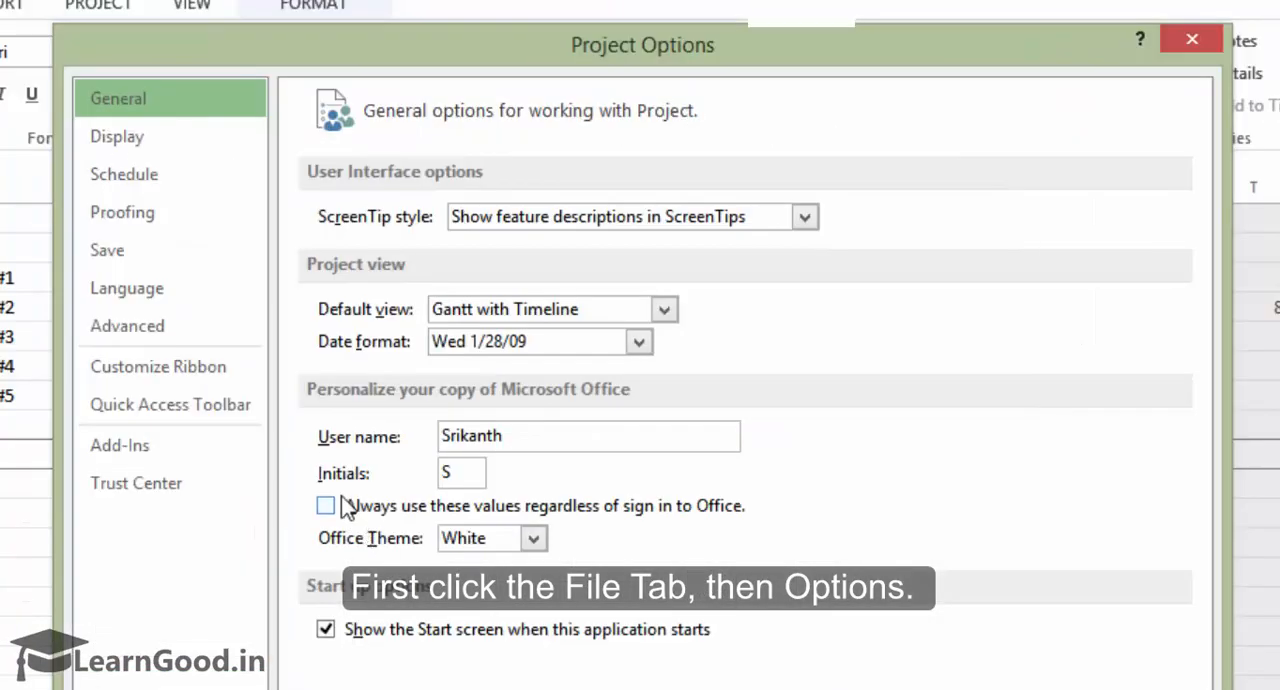
pyautogui.moveTo(148, 250)
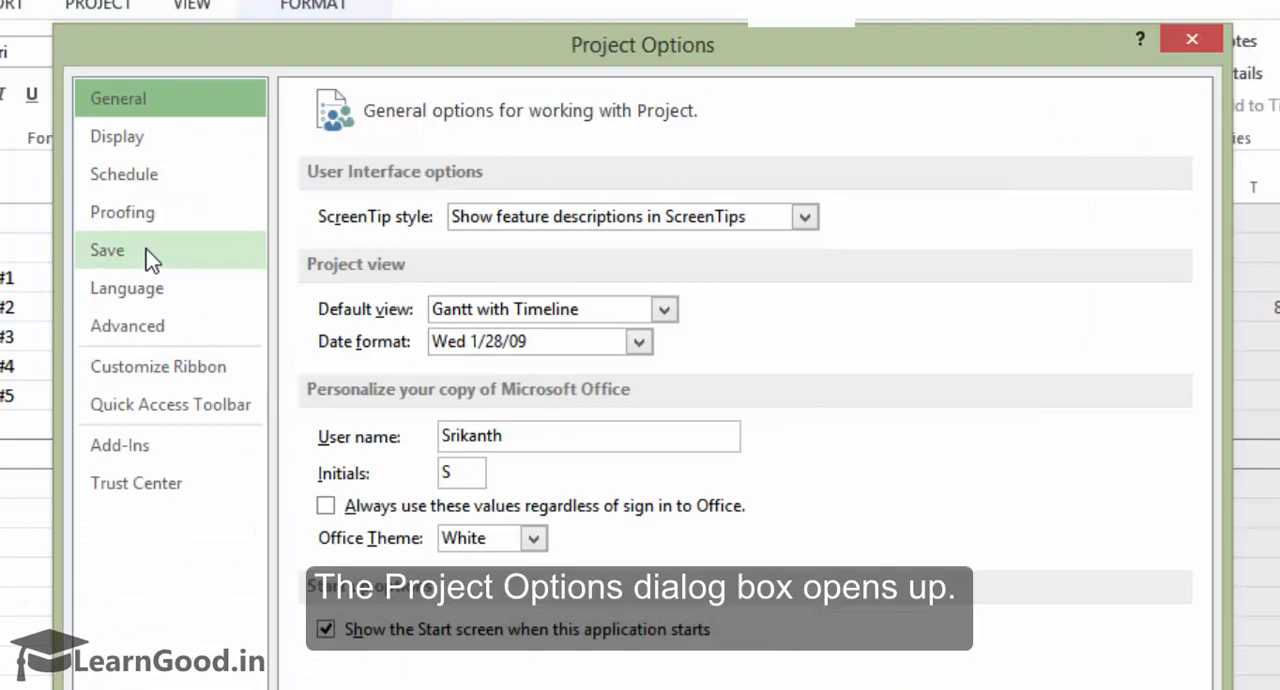
pyautogui.scroll(-3)
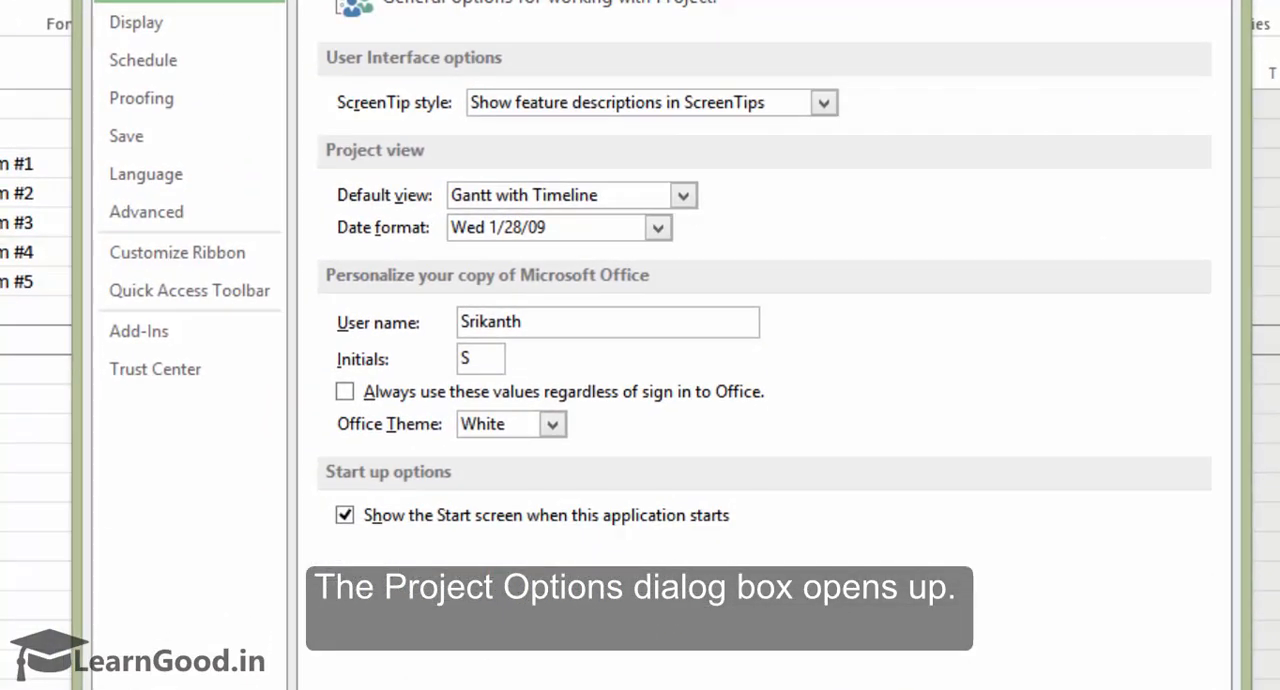
pyautogui.click(126, 136)
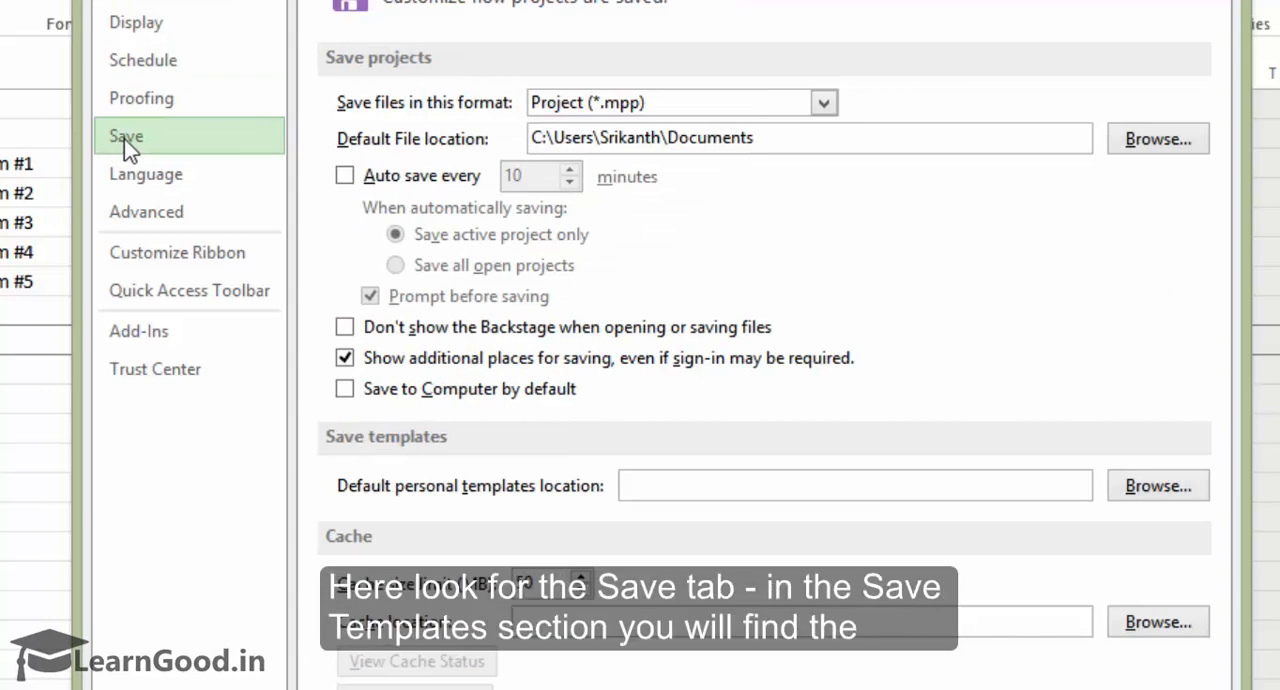
pyautogui.moveTo(476, 440)
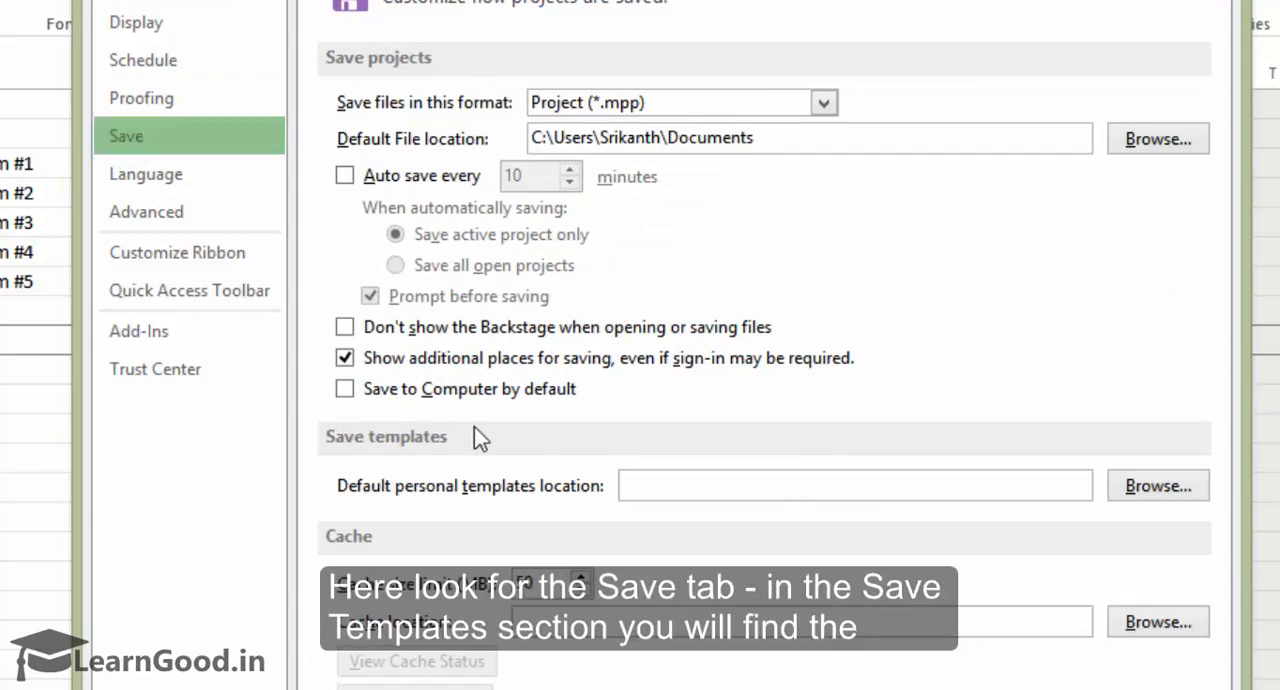
pyautogui.moveTo(424, 450)
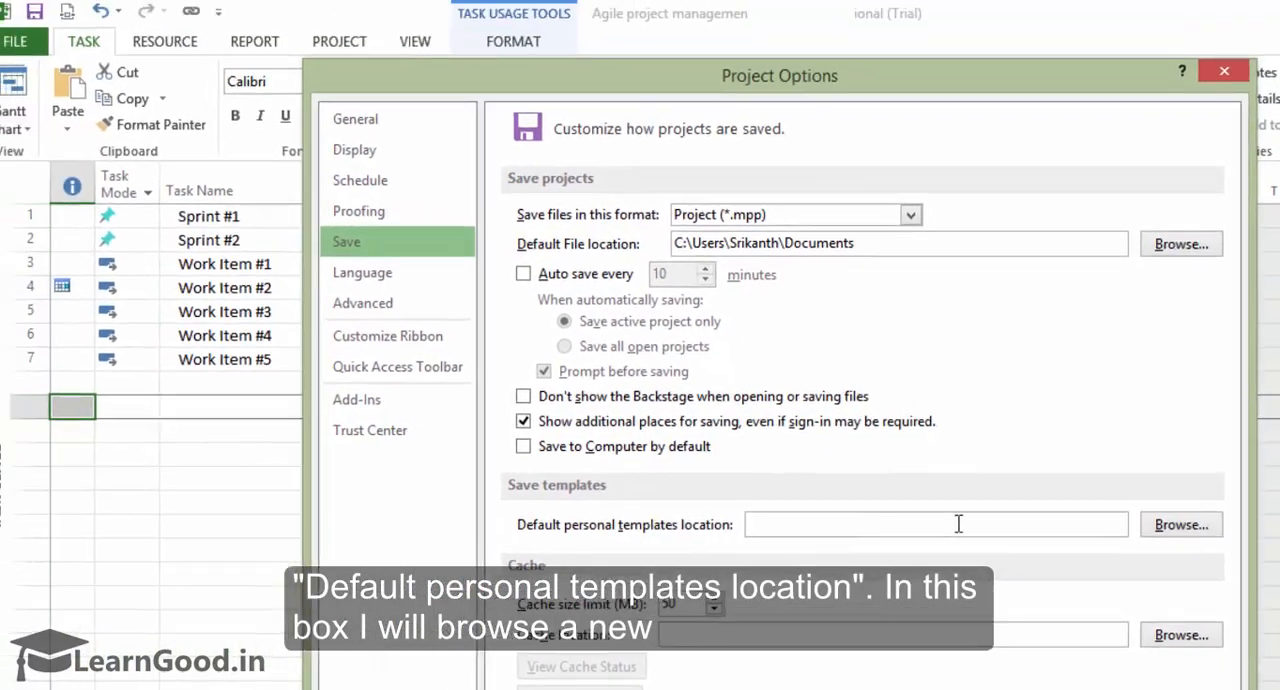
# - Set Desktop > Microsoft Project 2013 > MyTemplates as the default personal templates location
pyautogui.click(1180, 524)
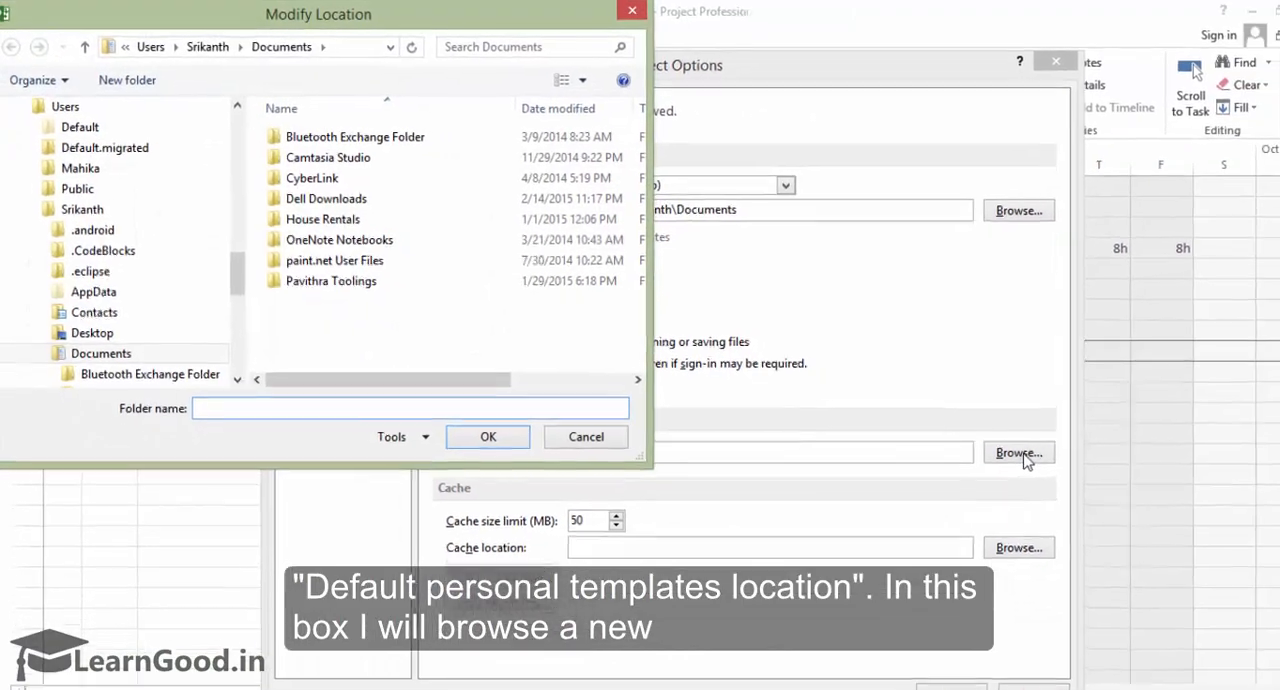
pyautogui.click(242, 48)
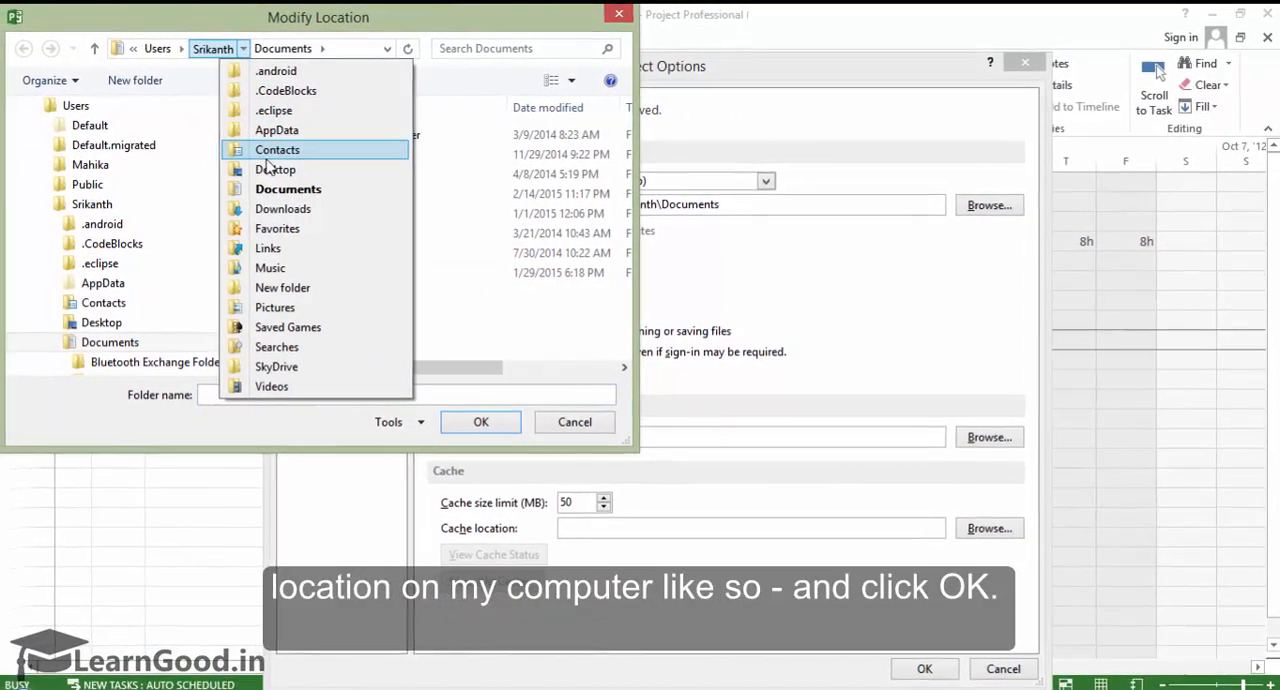
pyautogui.doubleClick(148, 346)
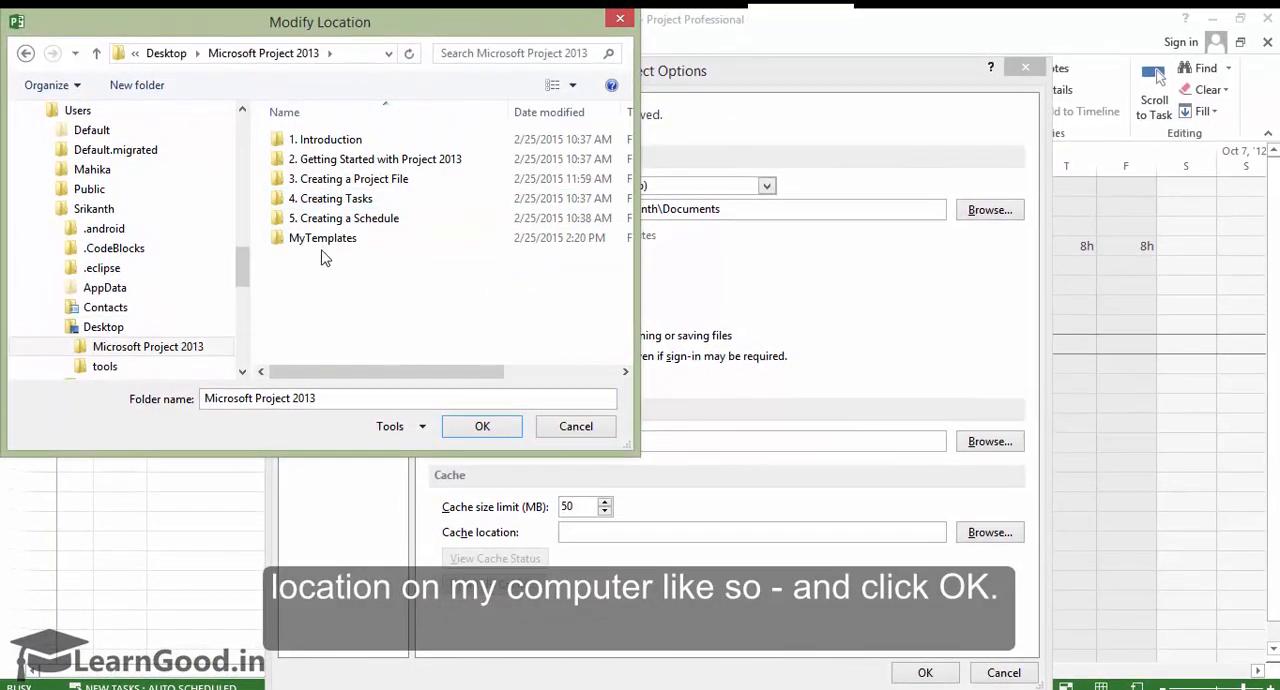
pyautogui.doubleClick(322, 236)
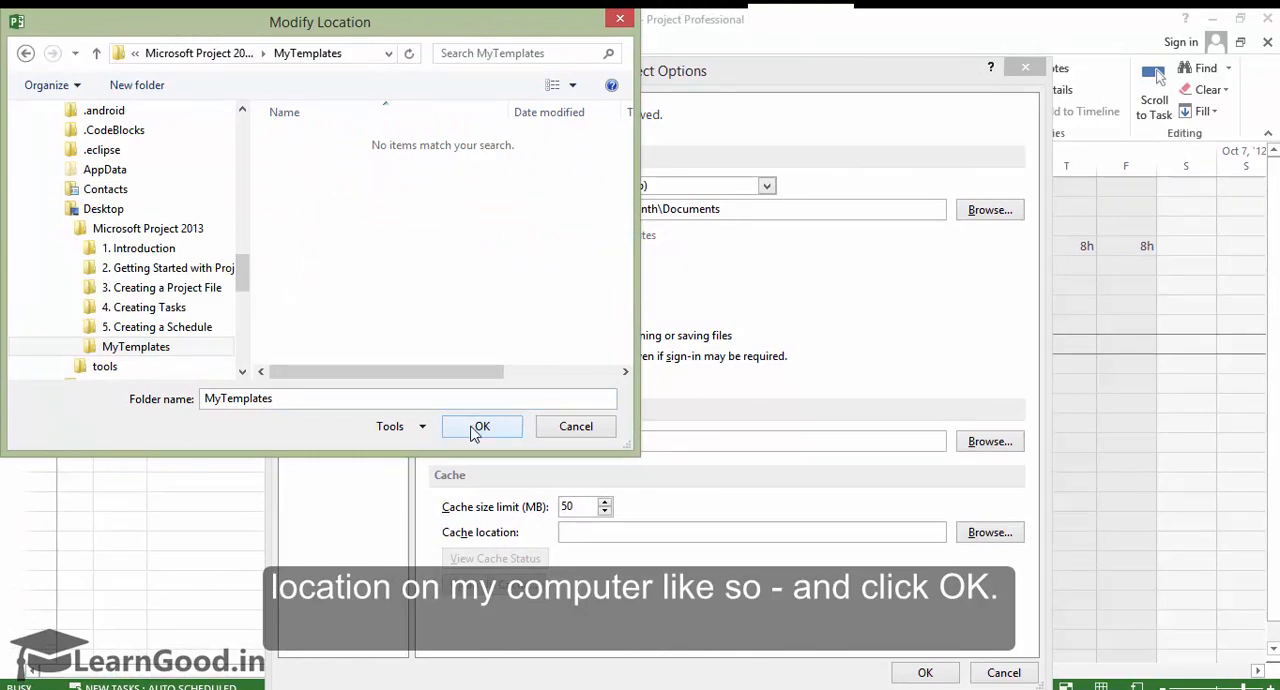
pyautogui.click(480, 426)
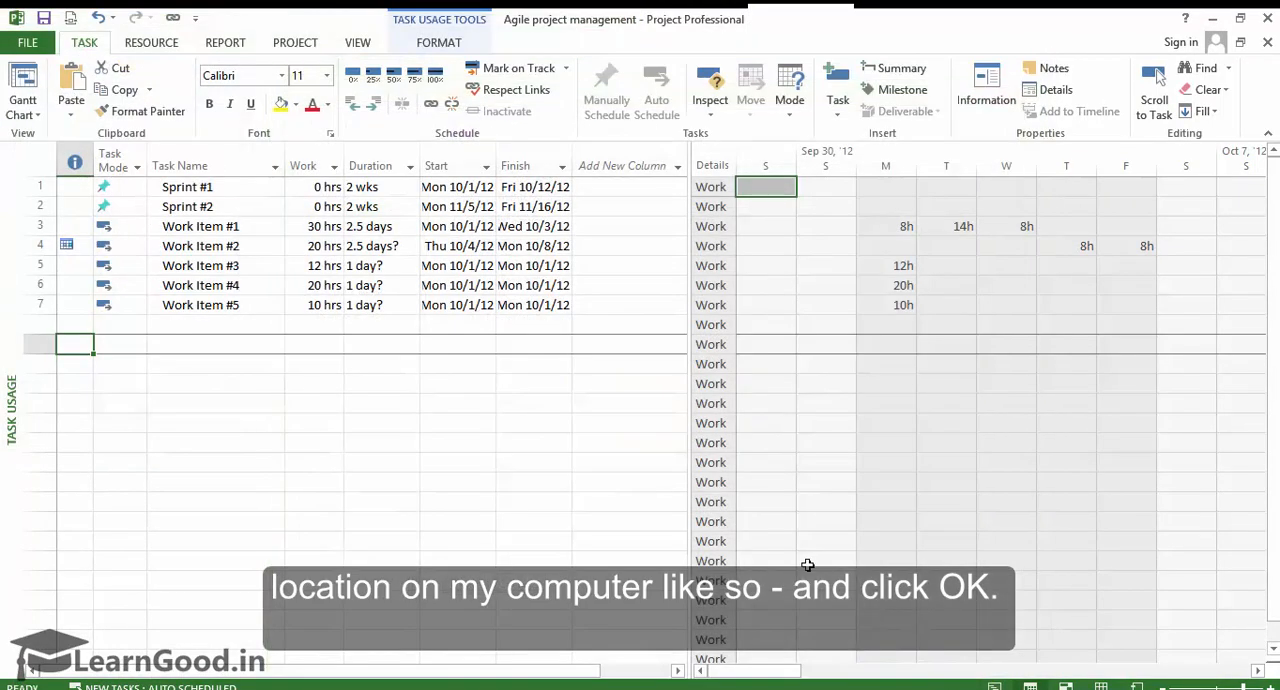
pyautogui.moveTo(464, 380)
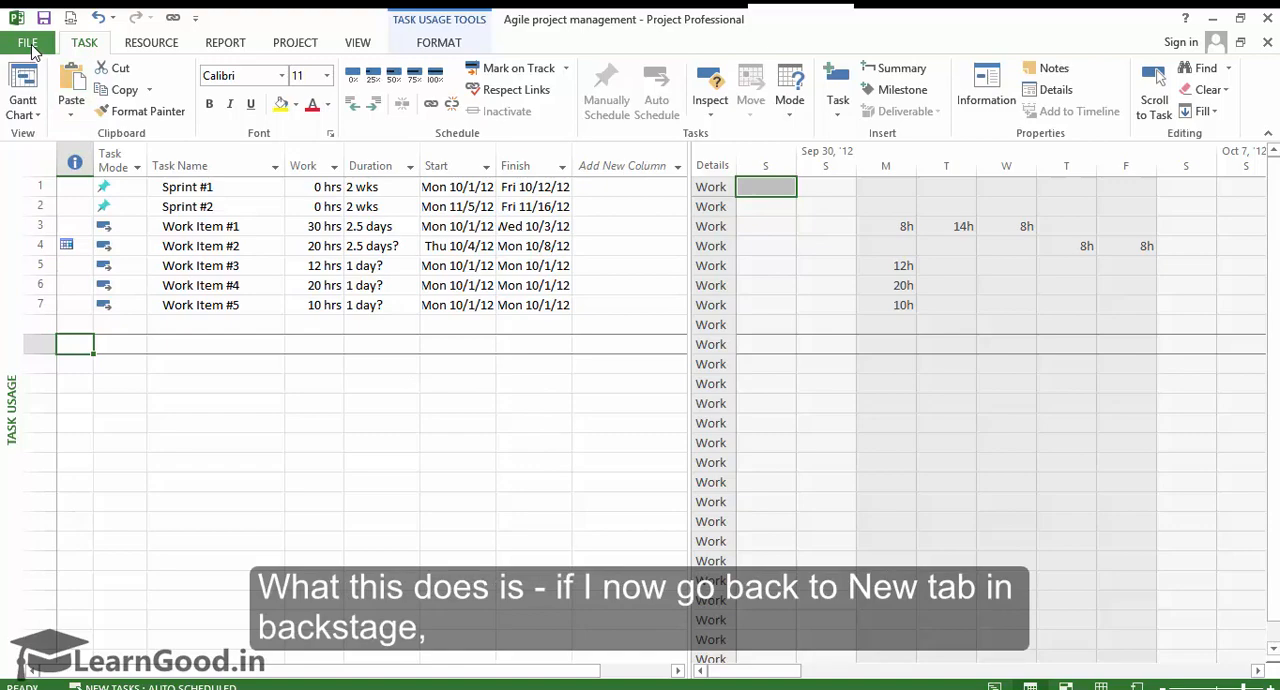
# - Check the PERSONAL templates listing under File > New, which shows no templates yet
pyautogui.click(28, 42)
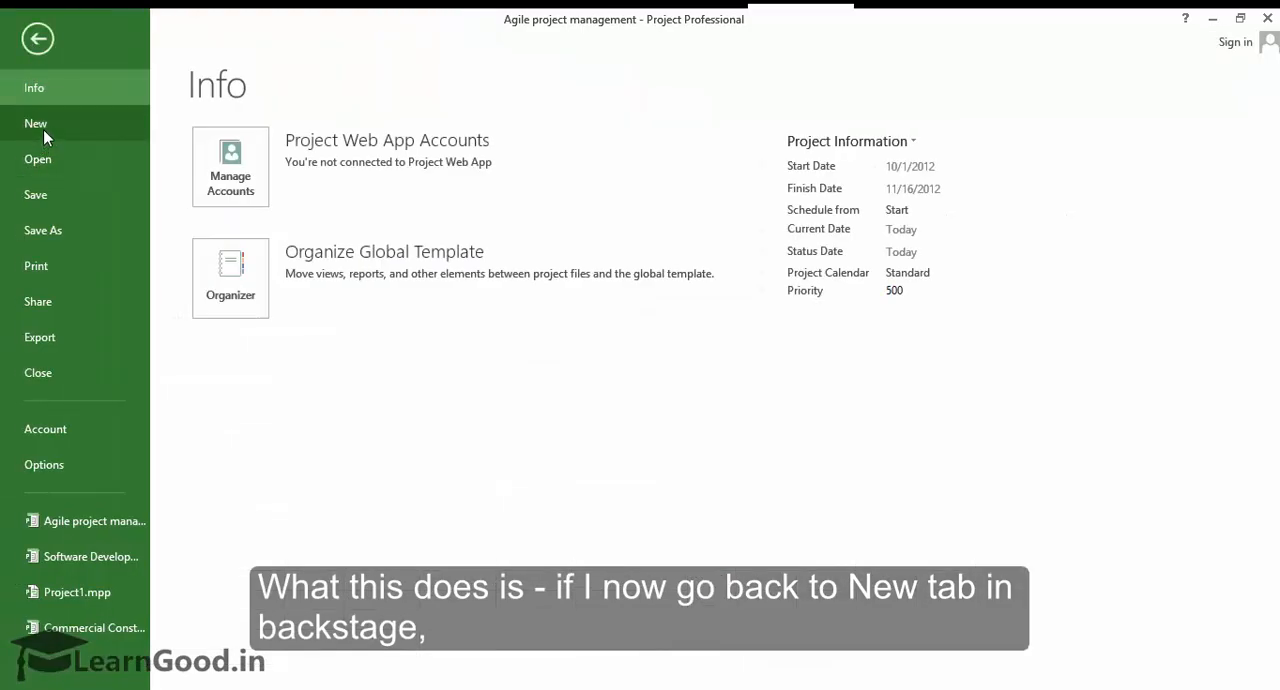
pyautogui.click(36, 124)
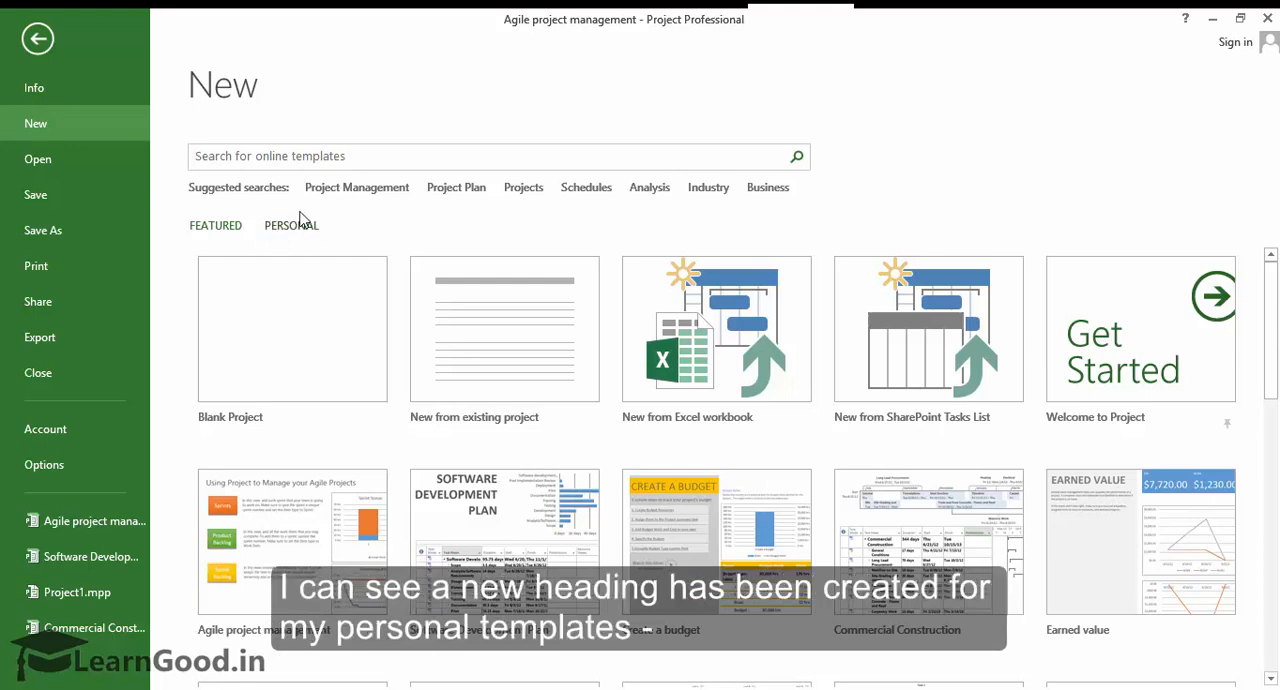
pyautogui.moveTo(290, 240)
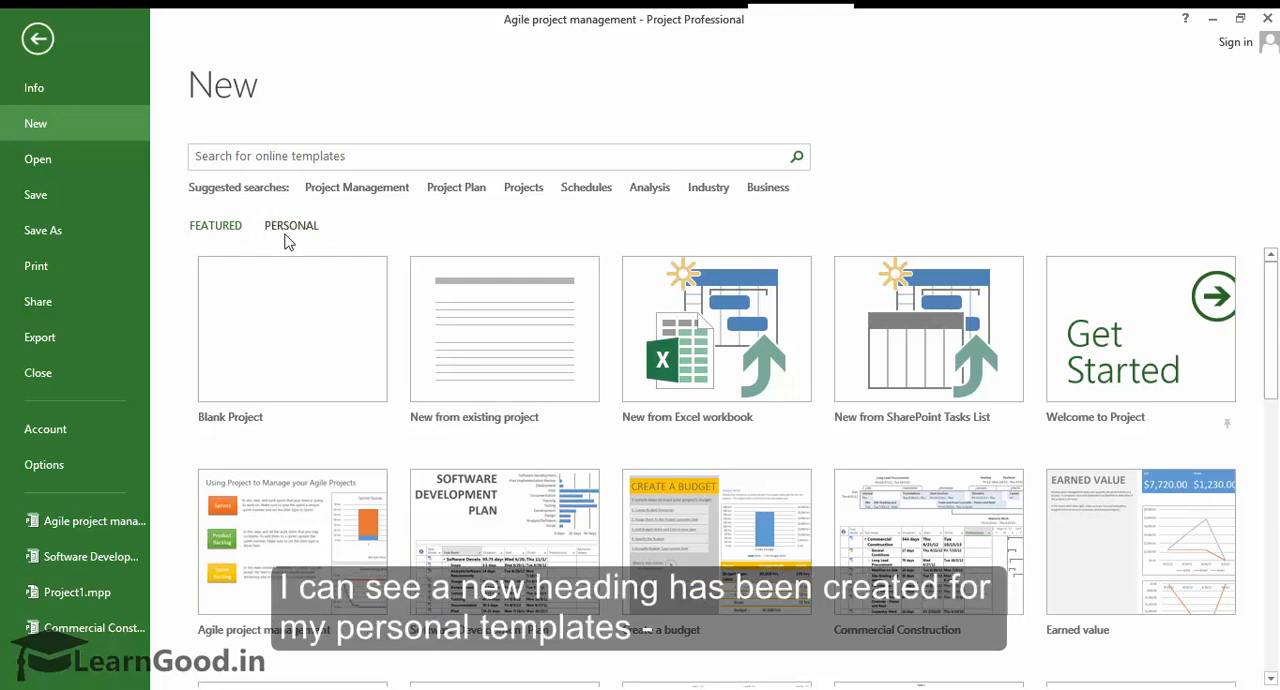
pyautogui.click(292, 224)
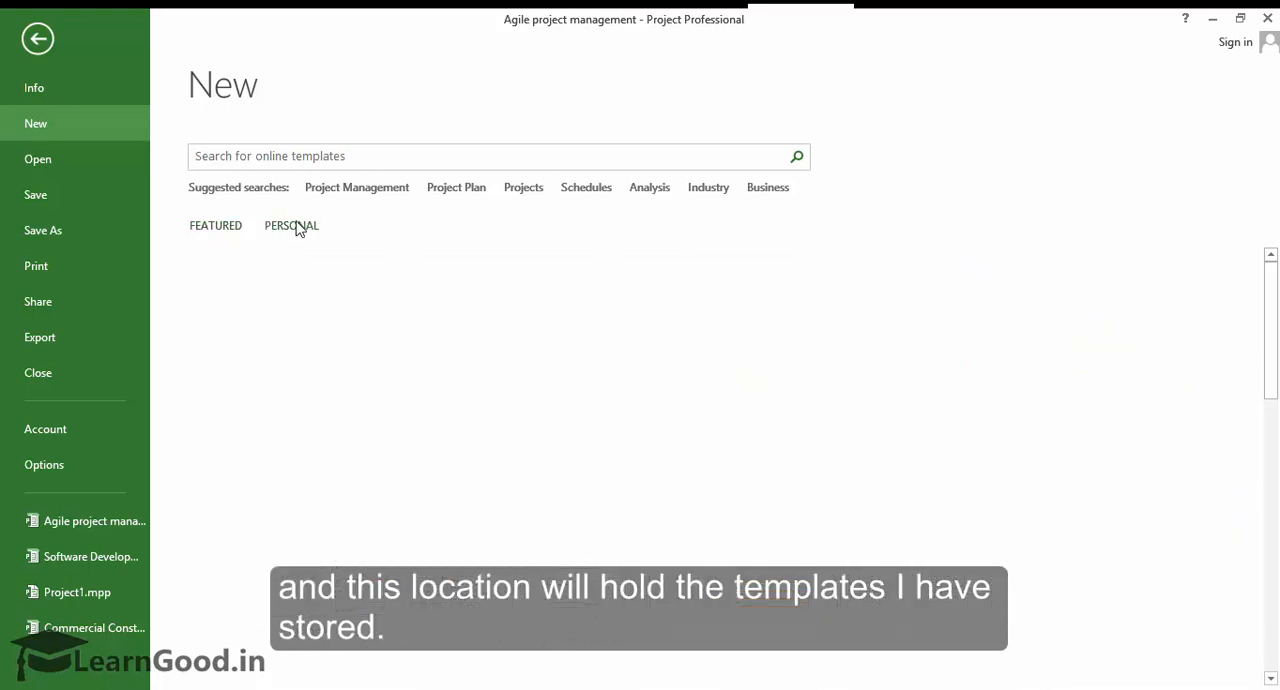
pyautogui.click(292, 224)
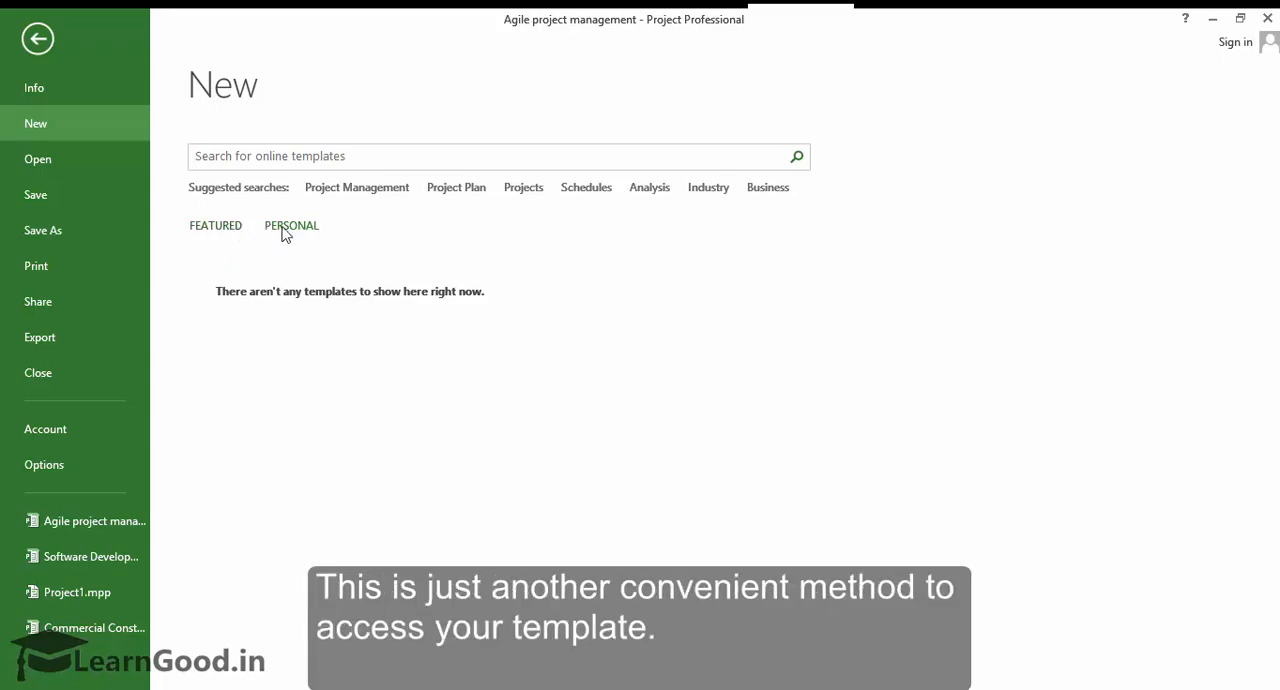
pyautogui.click(216, 224)
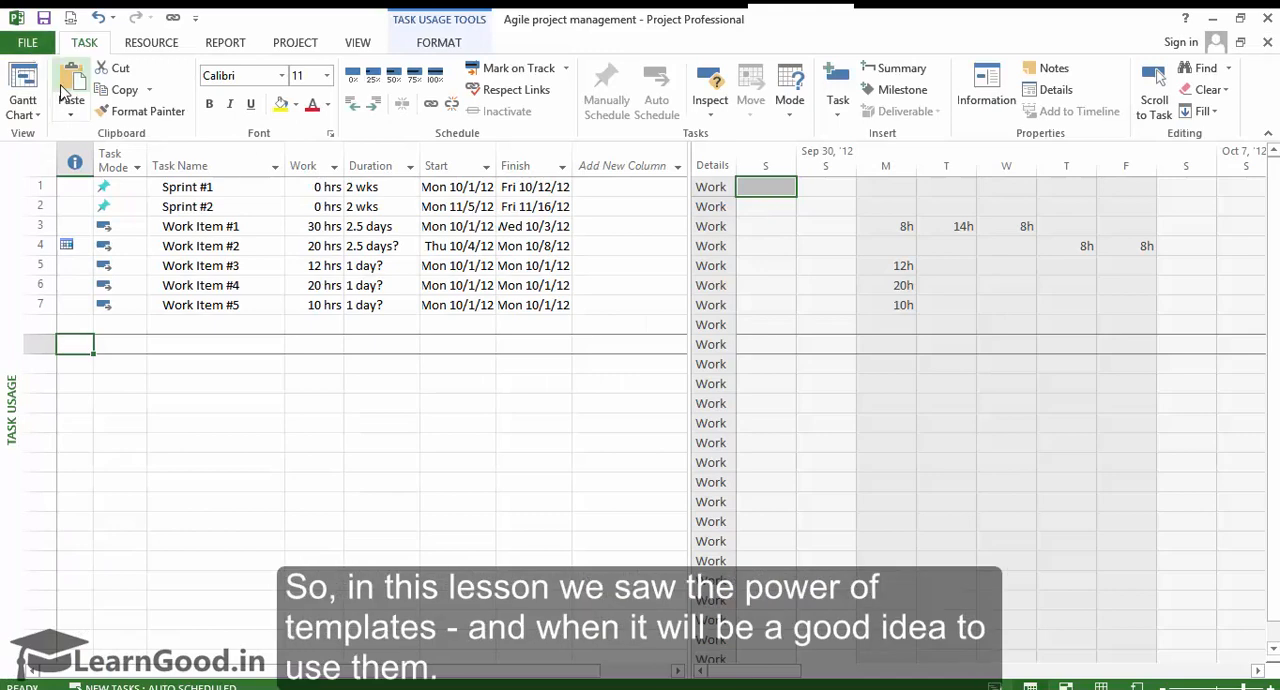
pyautogui.moveTo(22, 90)
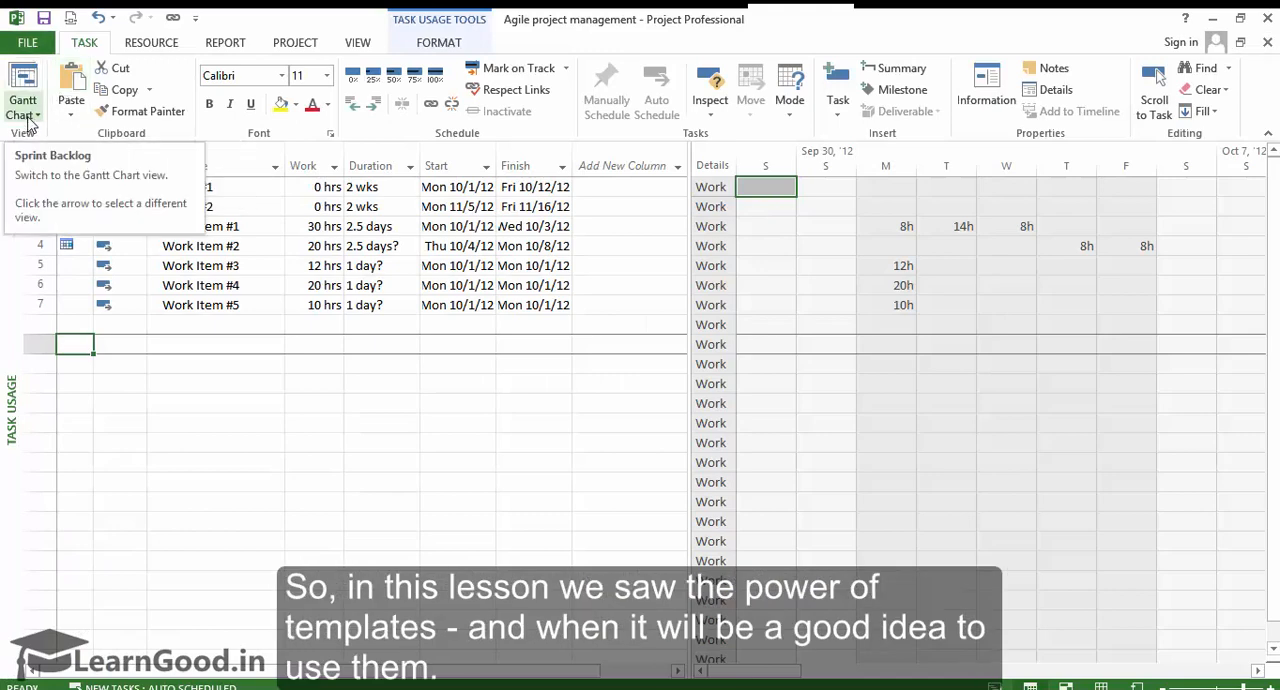
# - Show the list of built-in and custom views from the Gantt Chart dropdown
pyautogui.click(22, 112)
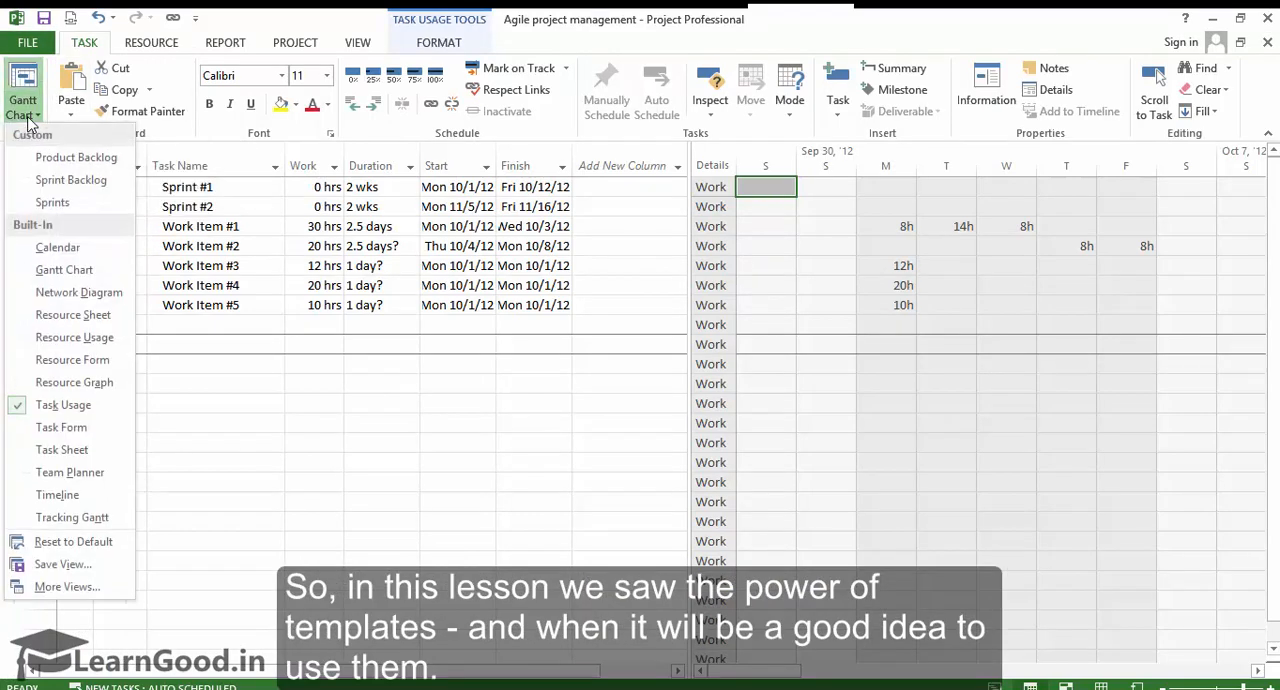